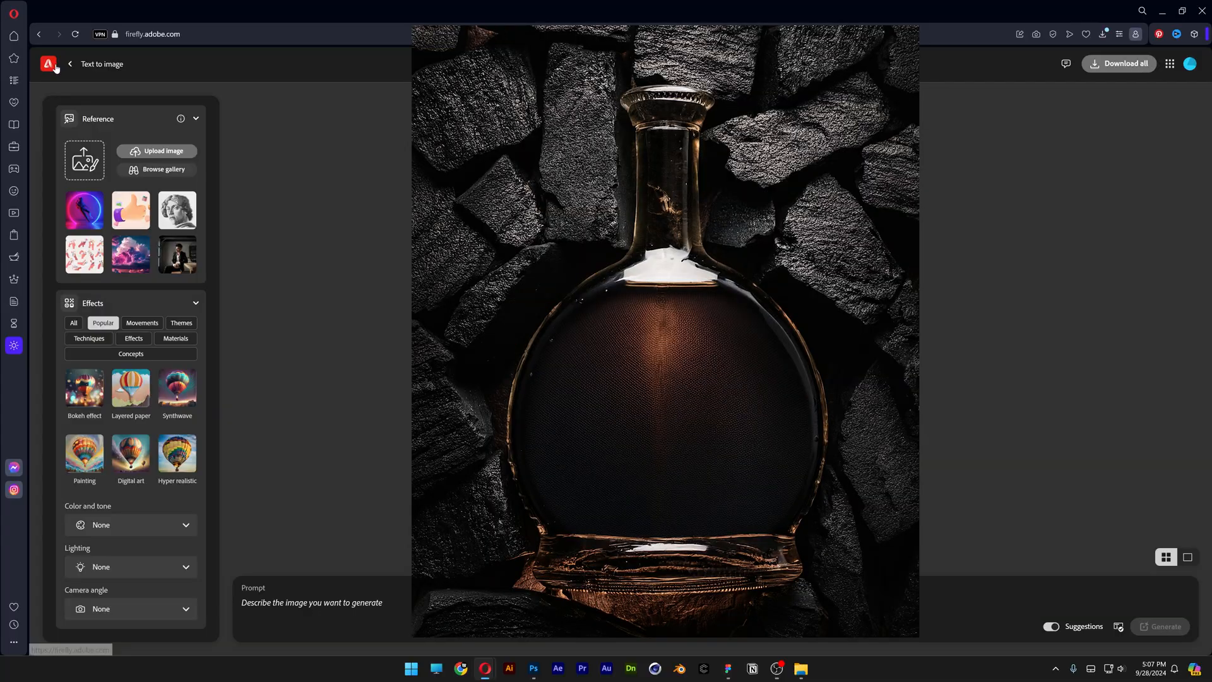
Step: Mask the bottle from its selection and add a Solid Color fill layer with a picked colour
click(533, 669)
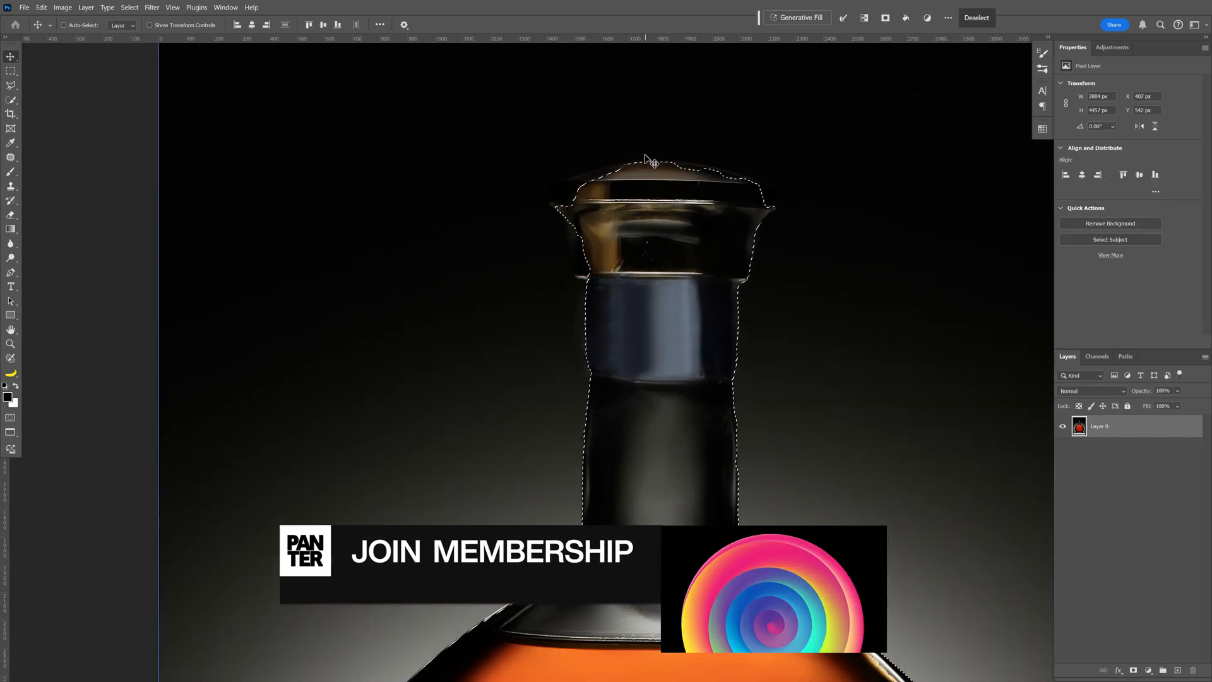
click(11, 100)
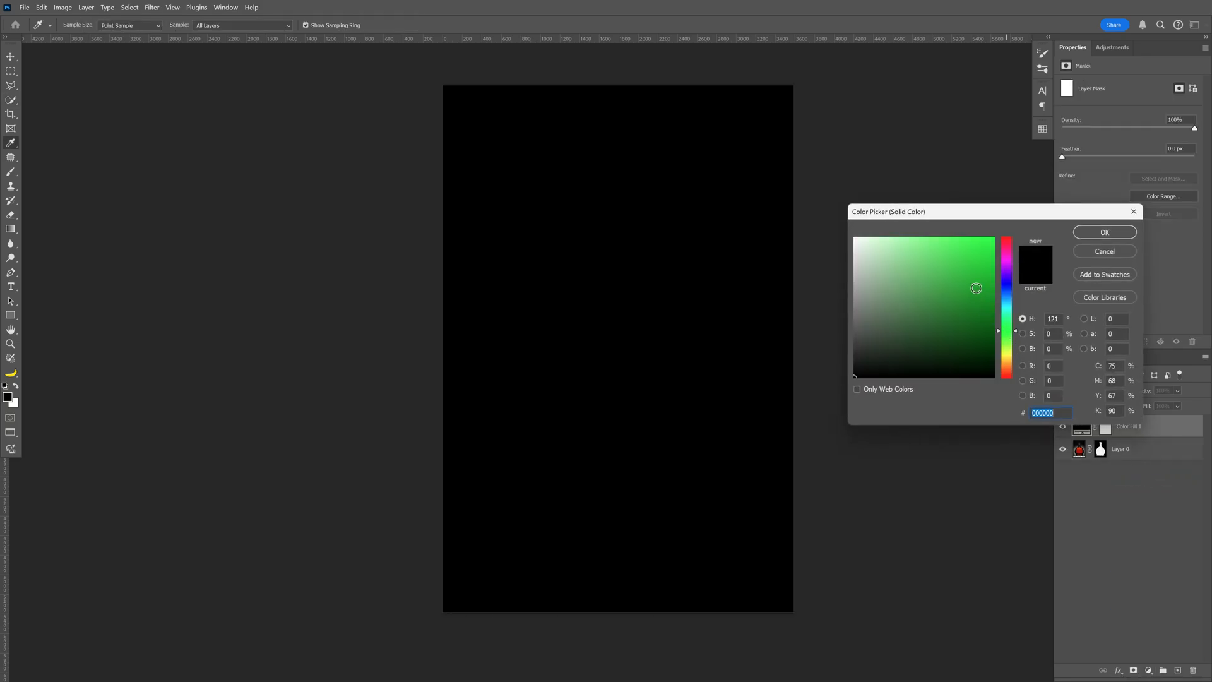
click(1103, 232)
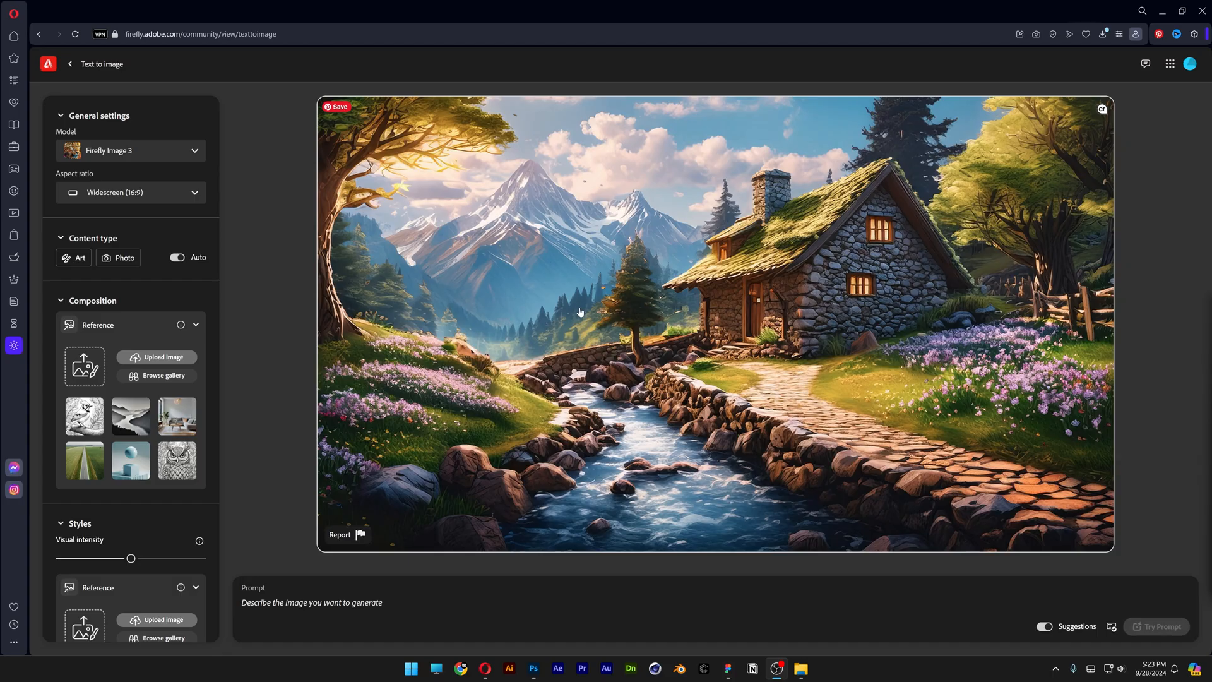
Step: Set Portrait 3:4, Photo content type, and the green-background bottle as composition reference
click(130, 192)
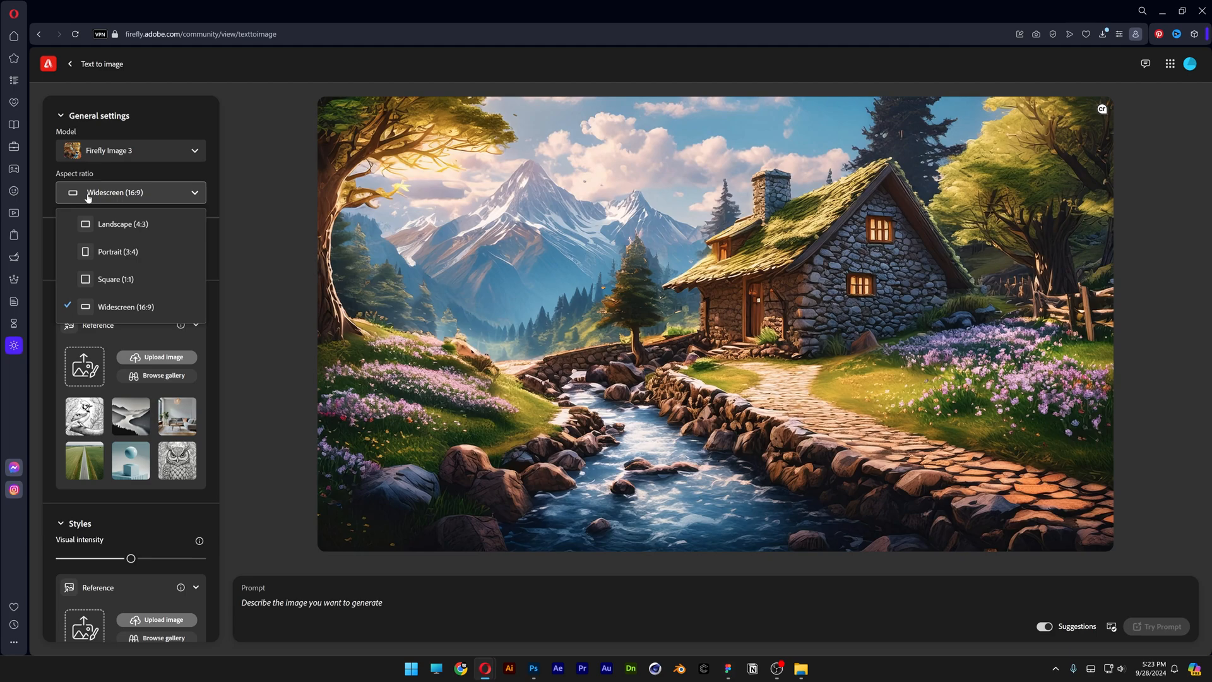
click(118, 251)
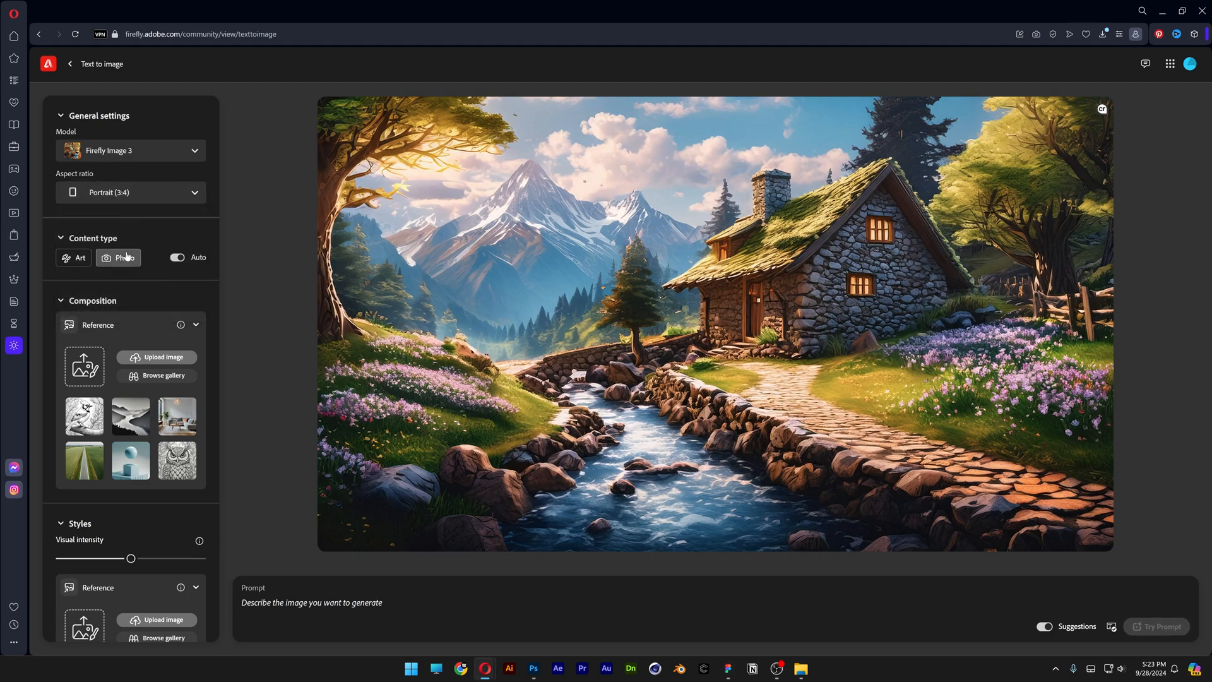
click(119, 258)
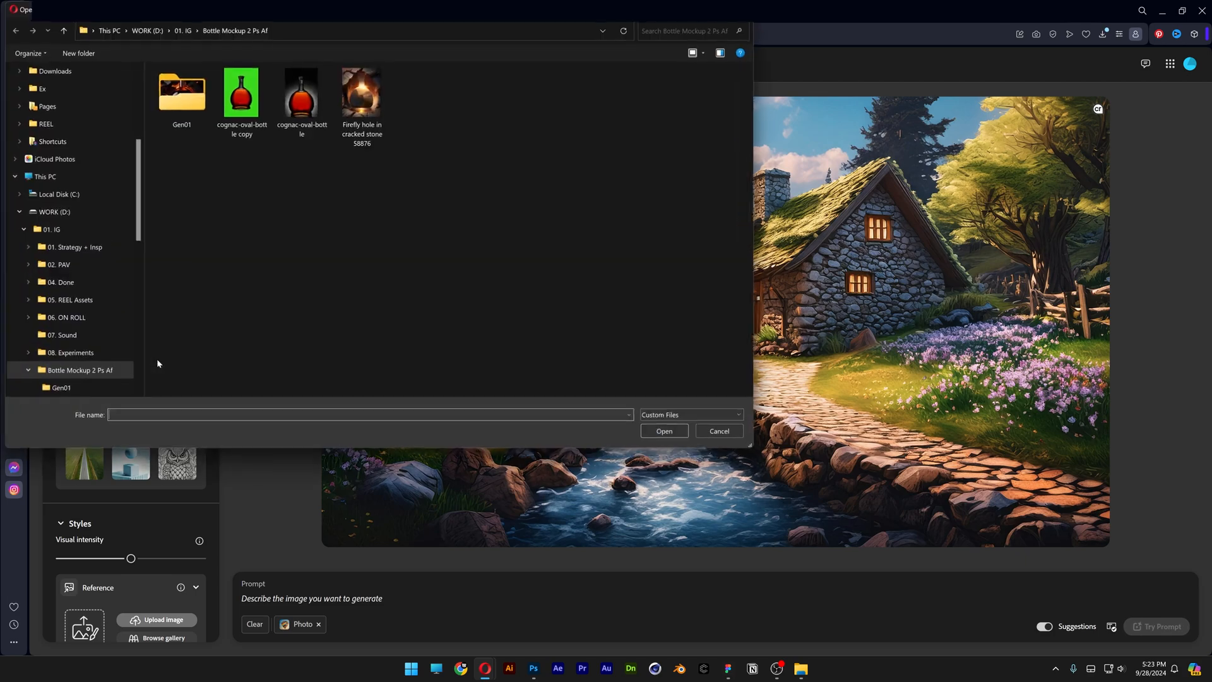
click(242, 91)
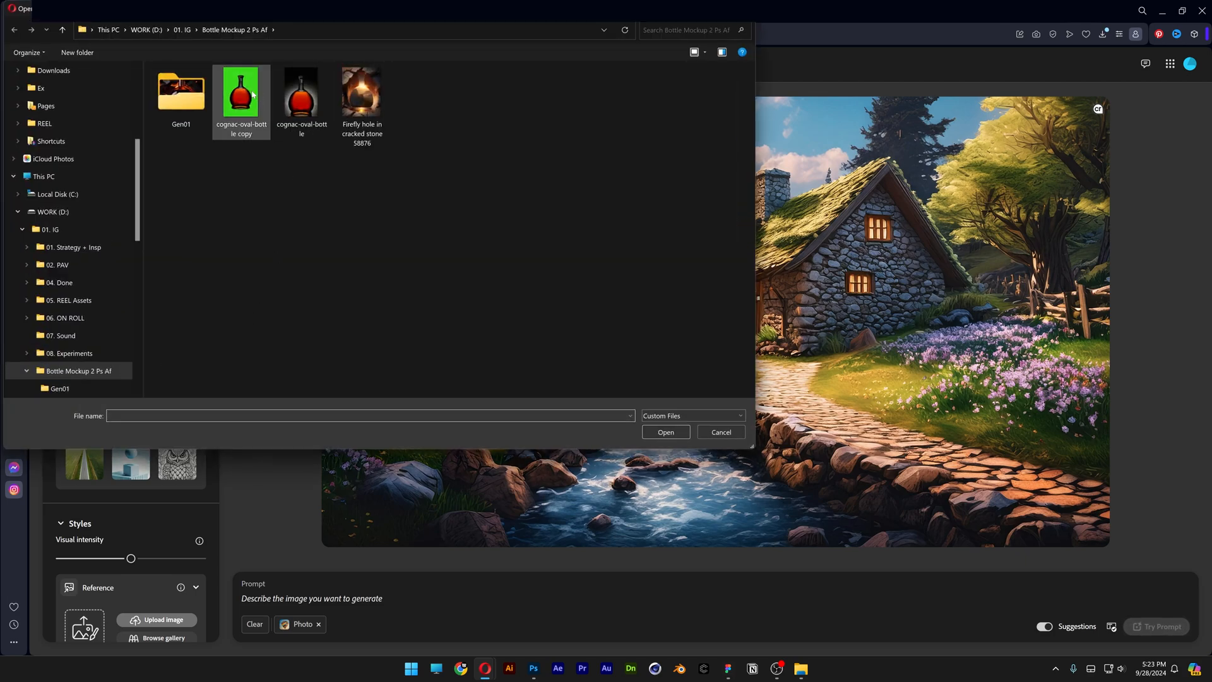
click(240, 91)
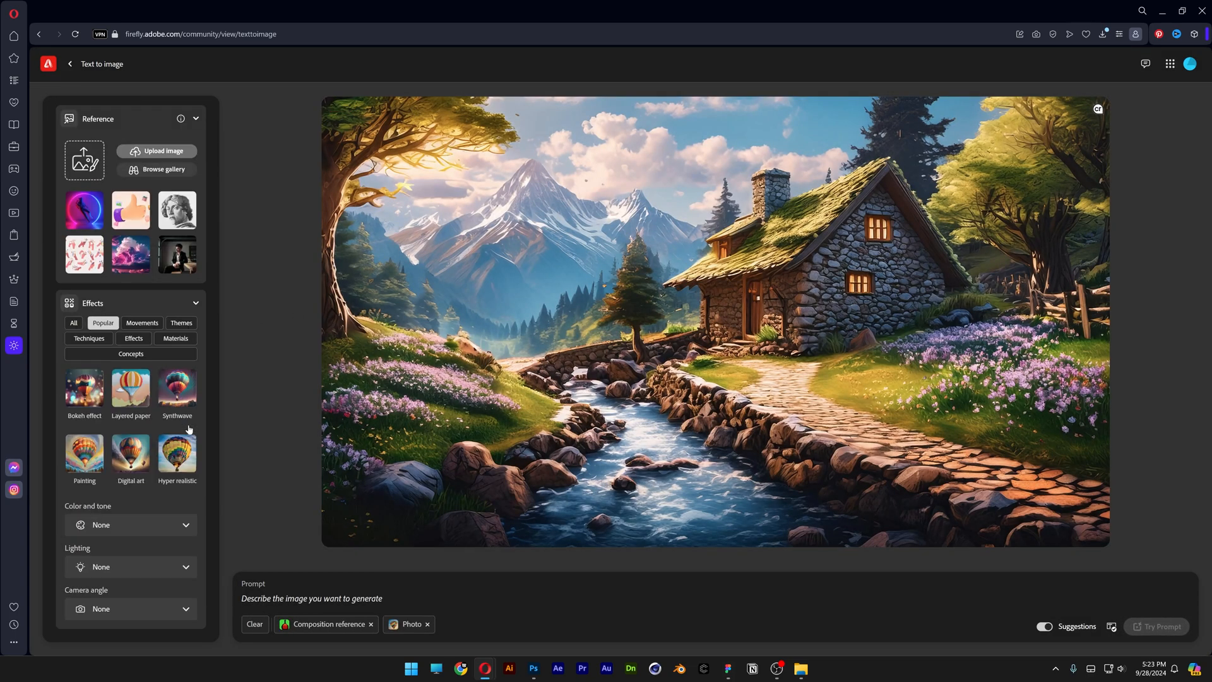
Step: Apply the Hyper realistic effect and a Warm tone to the generation settings
click(177, 453)
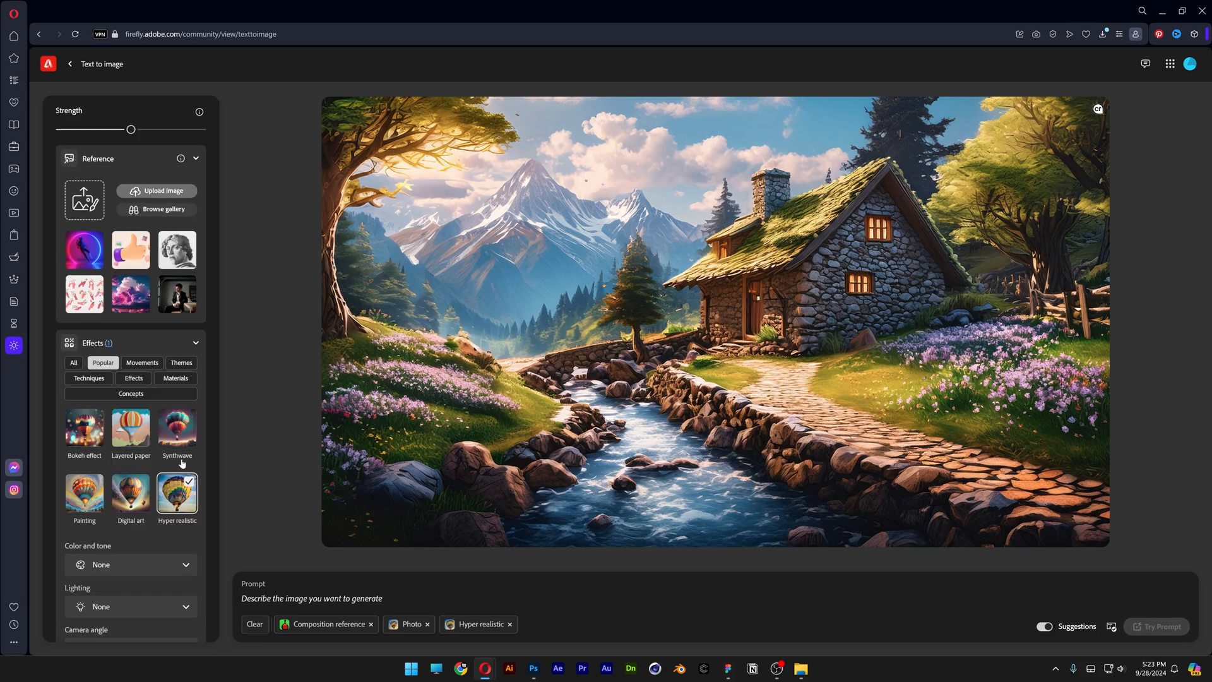
click(129, 565)
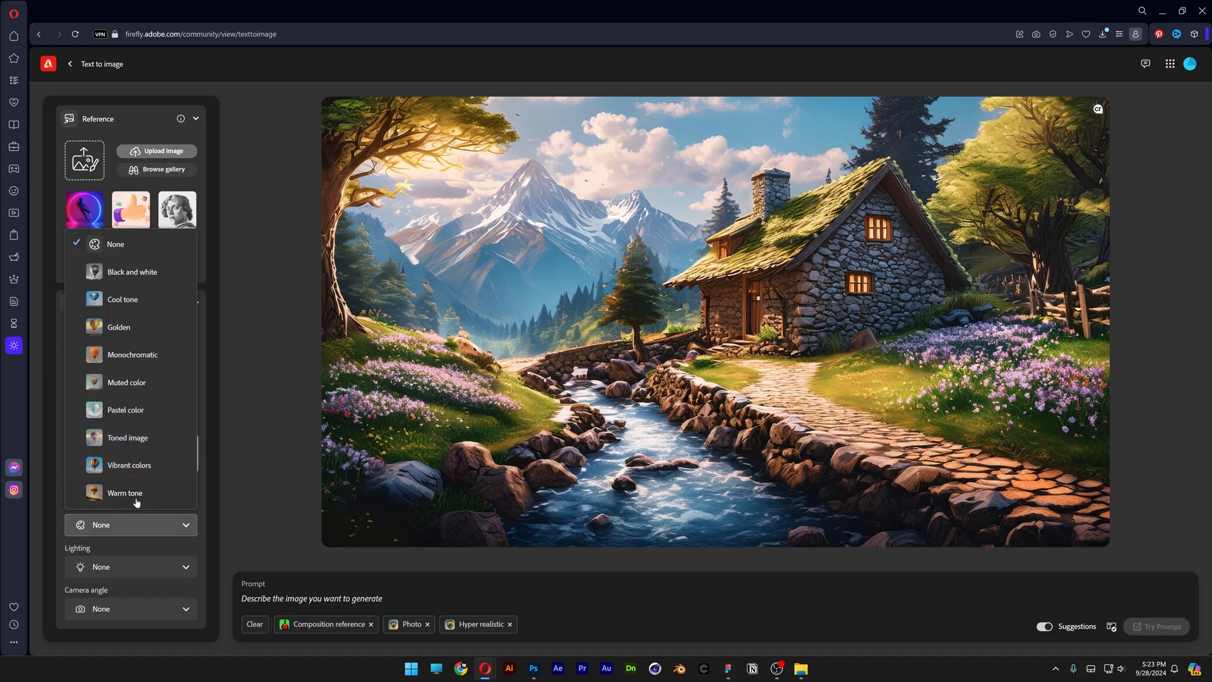
click(125, 493)
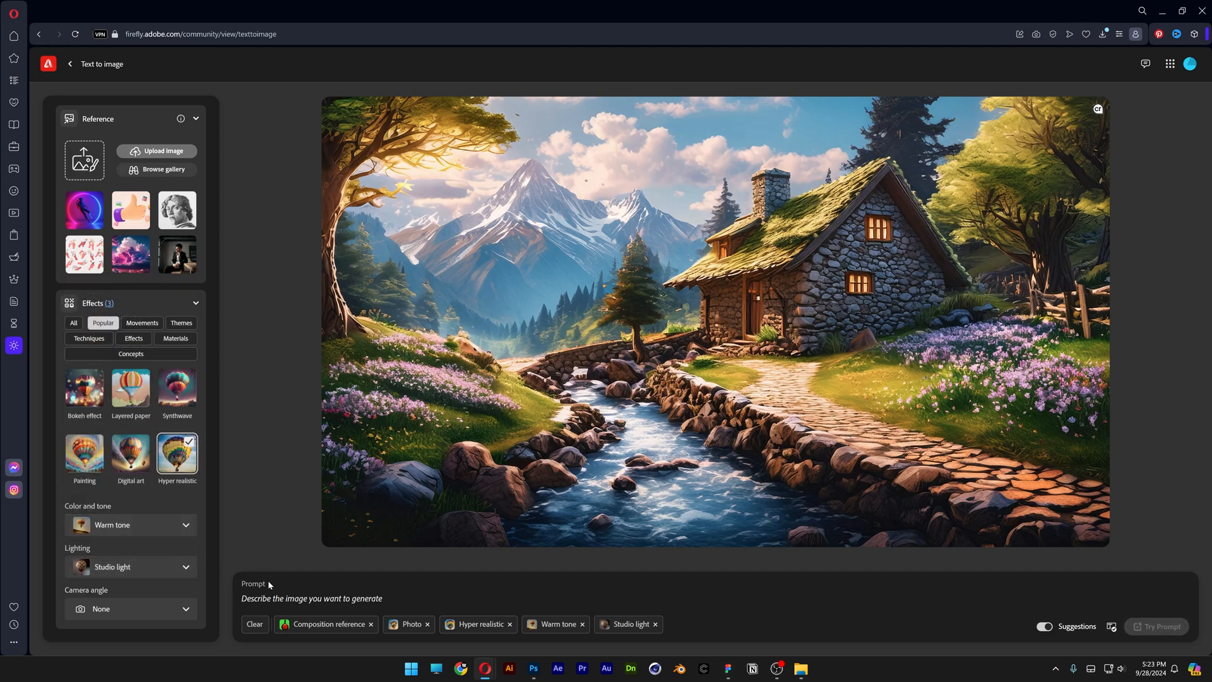
Step: Generate the bottle-in-charcoal-wall prompt and flip through the four results in the preview
text(bot)
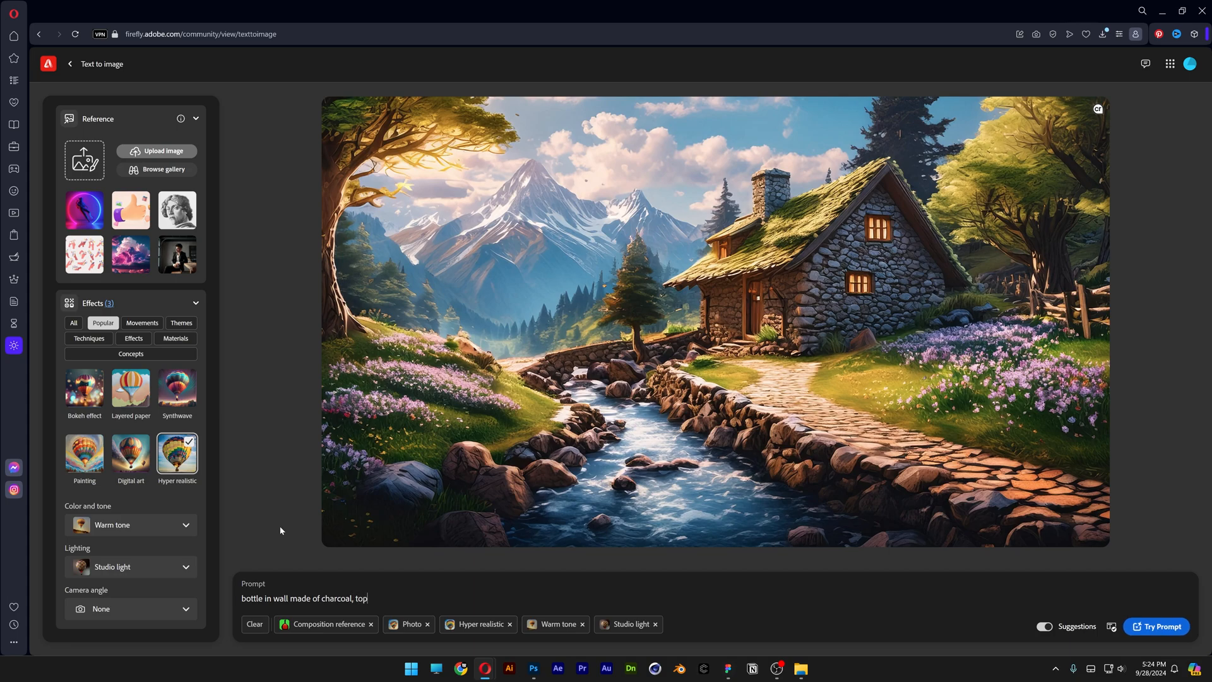
click(1156, 626)
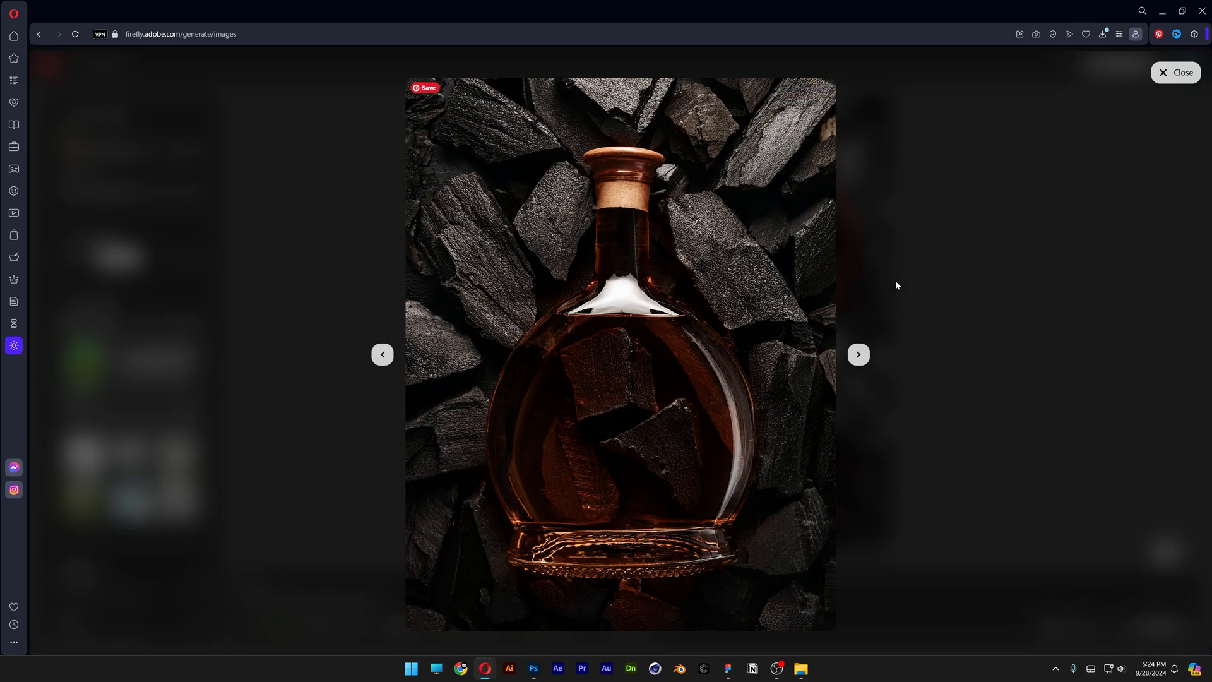
click(857, 357)
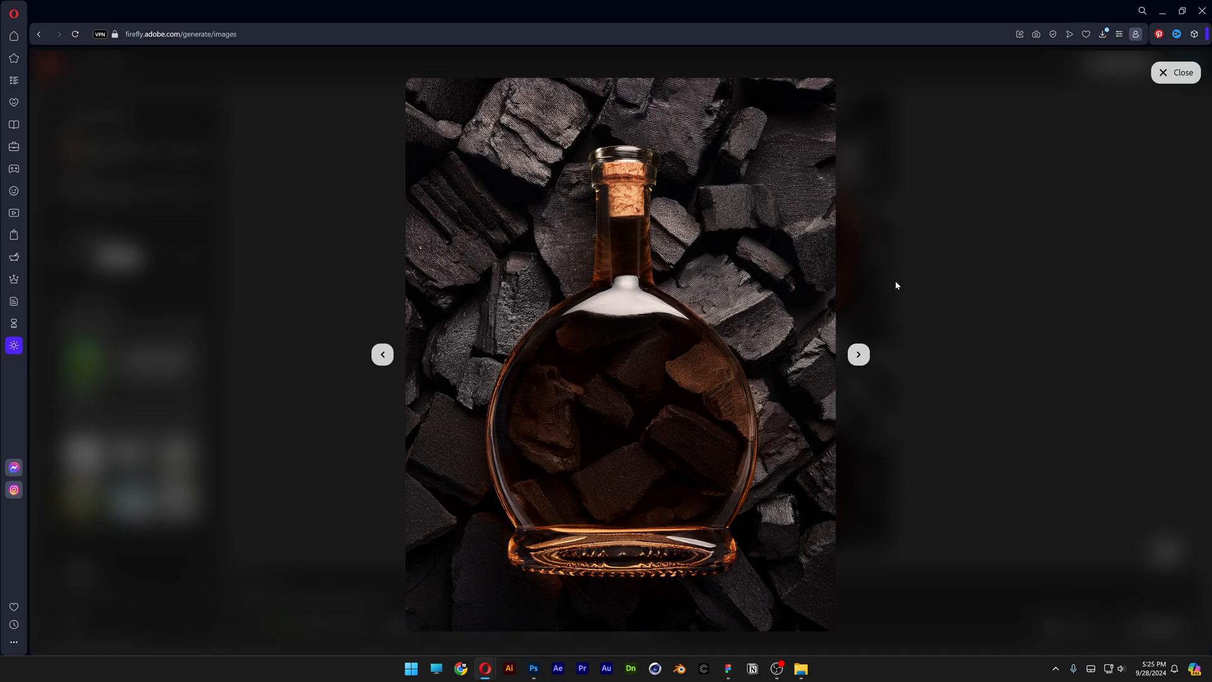
click(1175, 73)
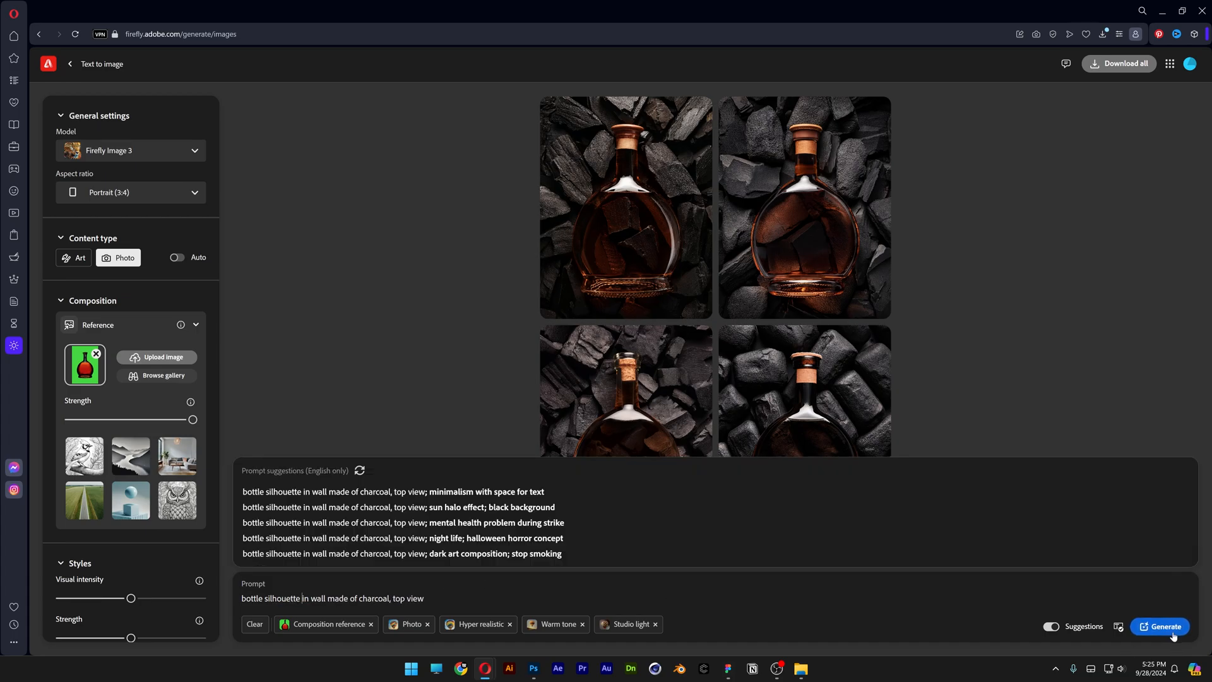
Step: Regenerate with the silhouette hole-in-wall prompt and browse the results full size
click(625, 205)
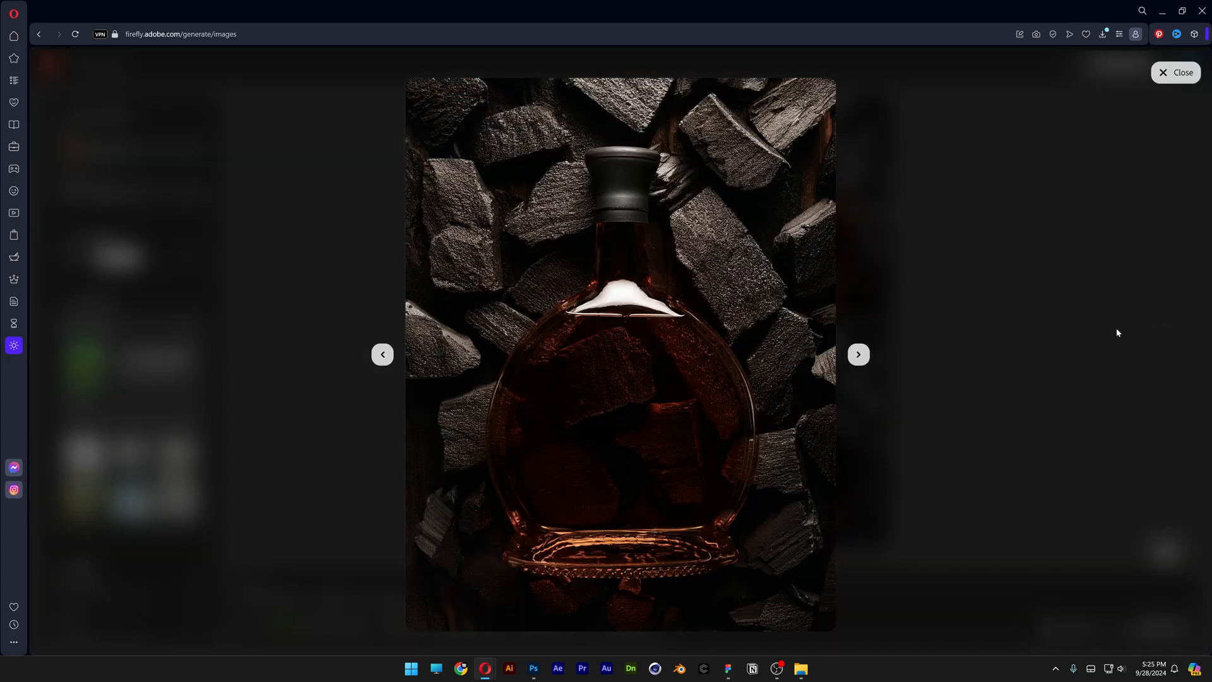
click(857, 353)
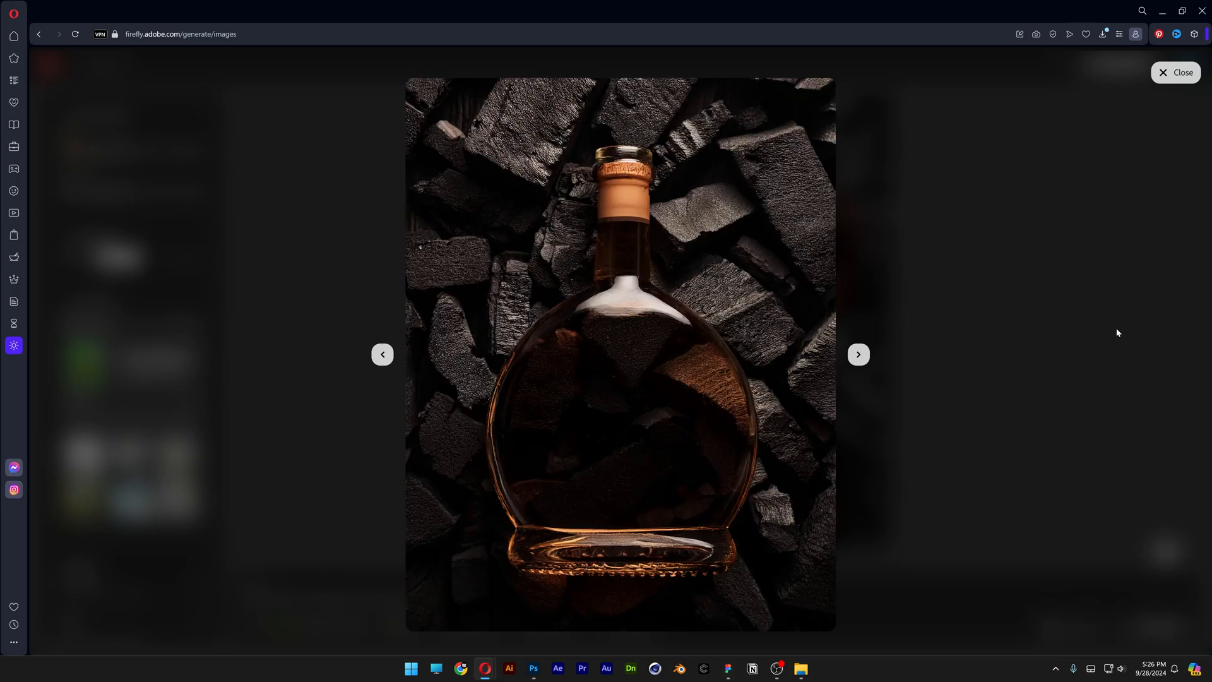
click(1174, 72)
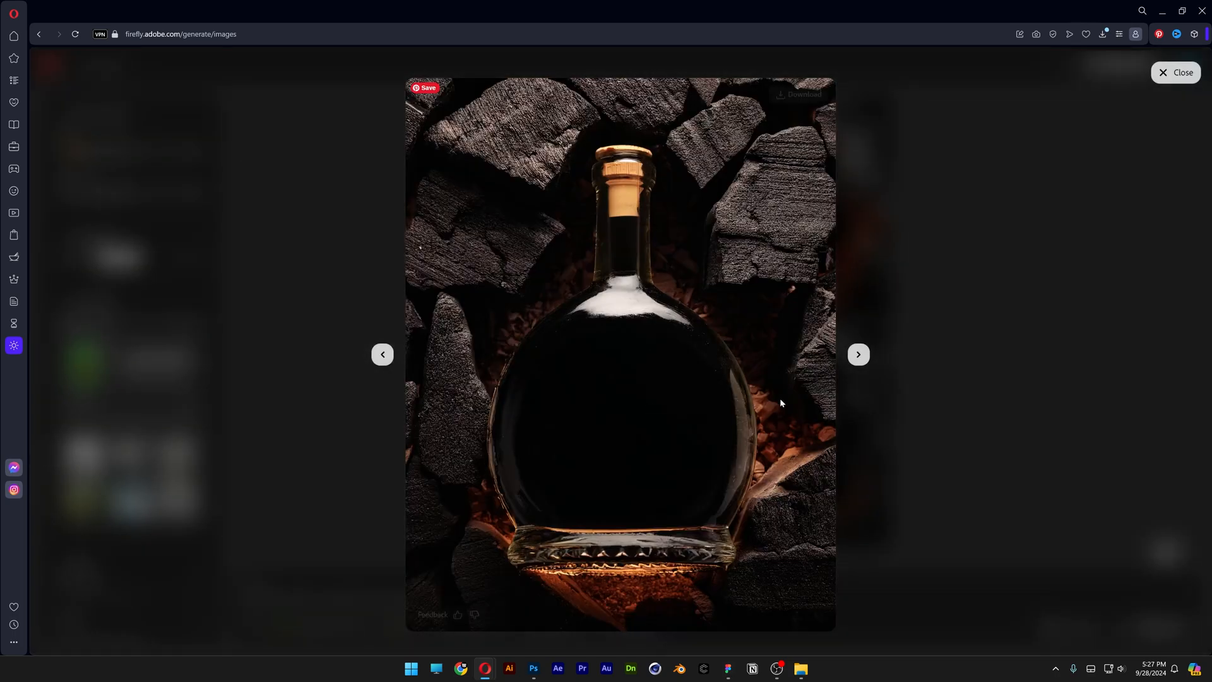
mouse_move(1063, 387)
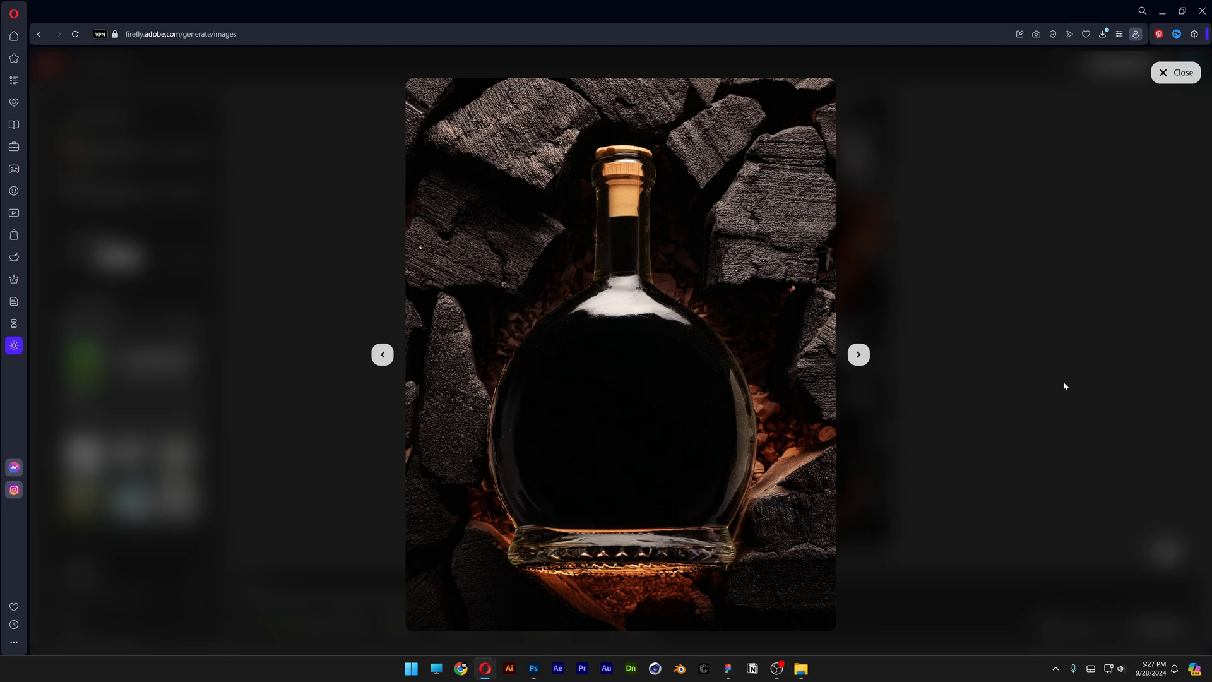
click(857, 354)
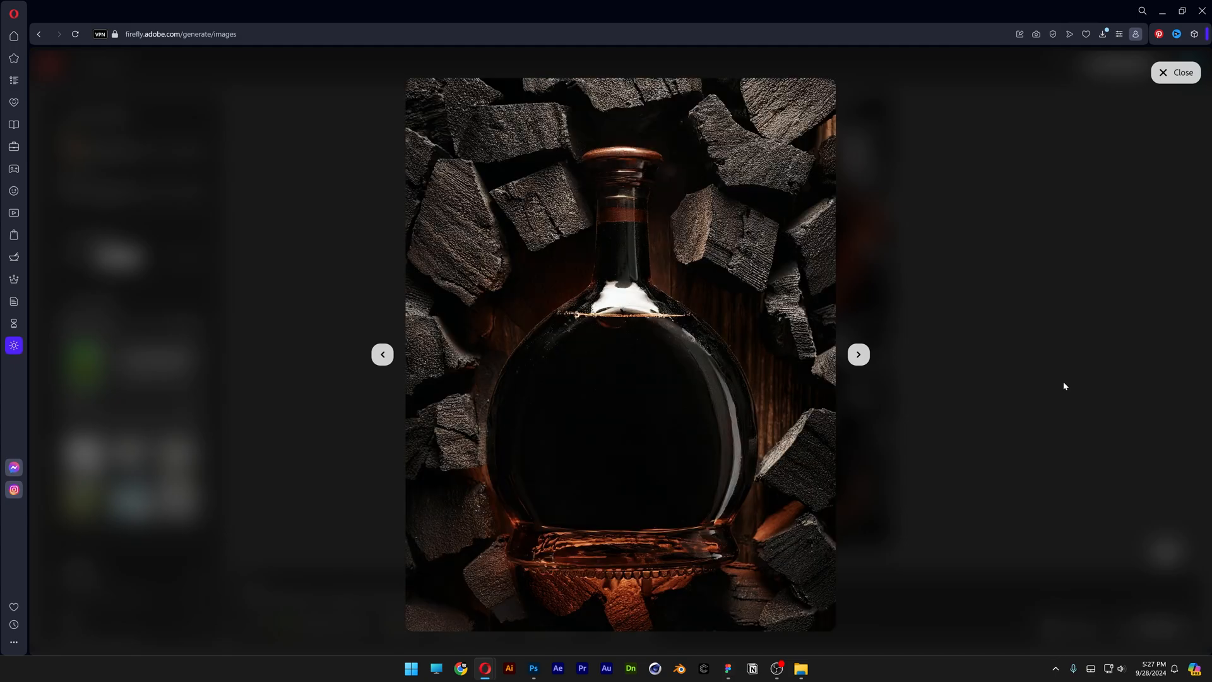
click(858, 354)
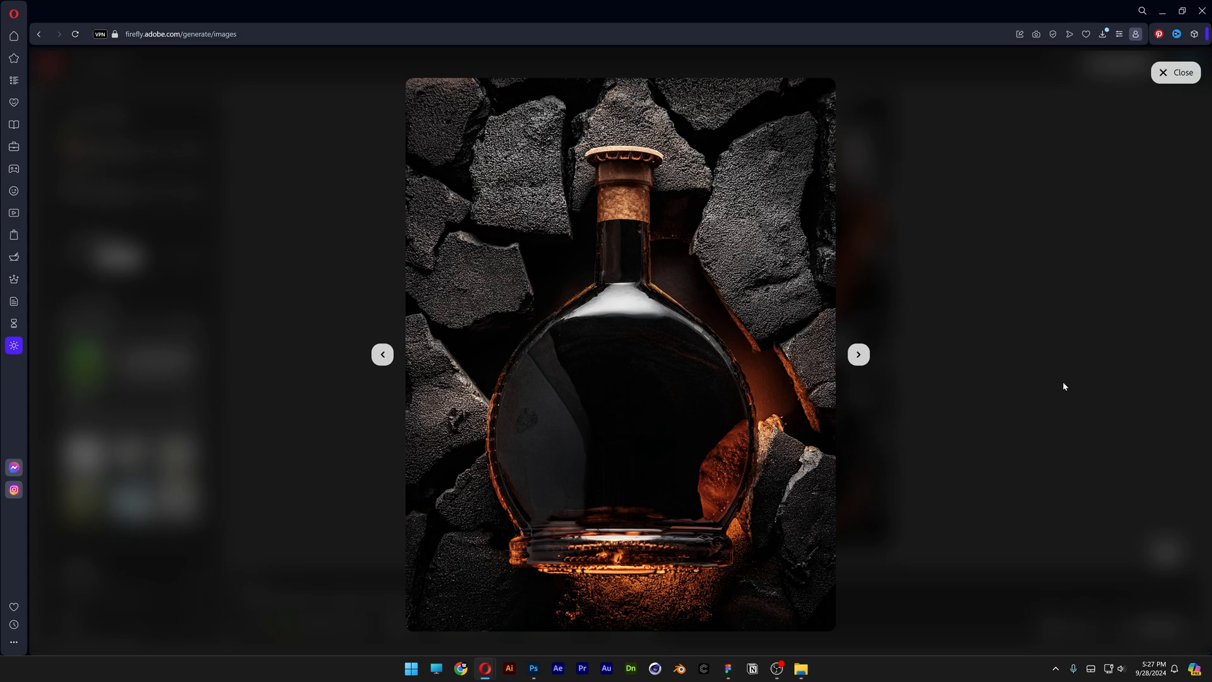
click(1175, 72)
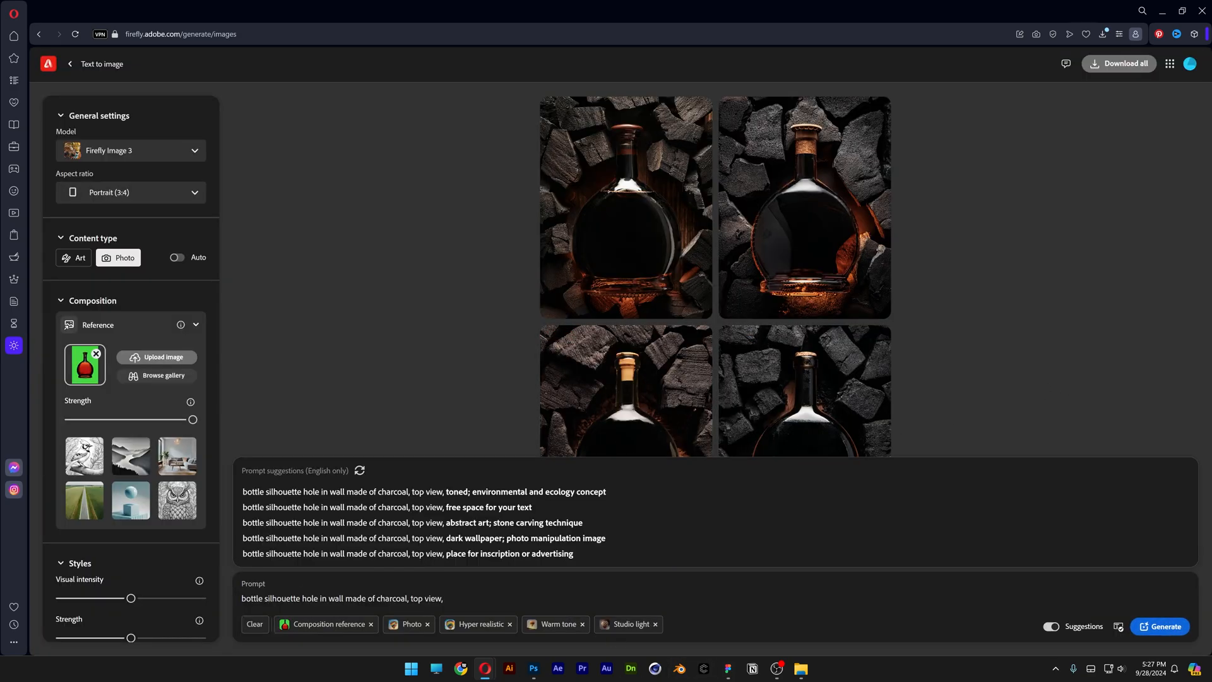
Step: Append 'illuminated from the back' to the prompt, generate, and preview the backlit bottles
text(illuminated from the back)
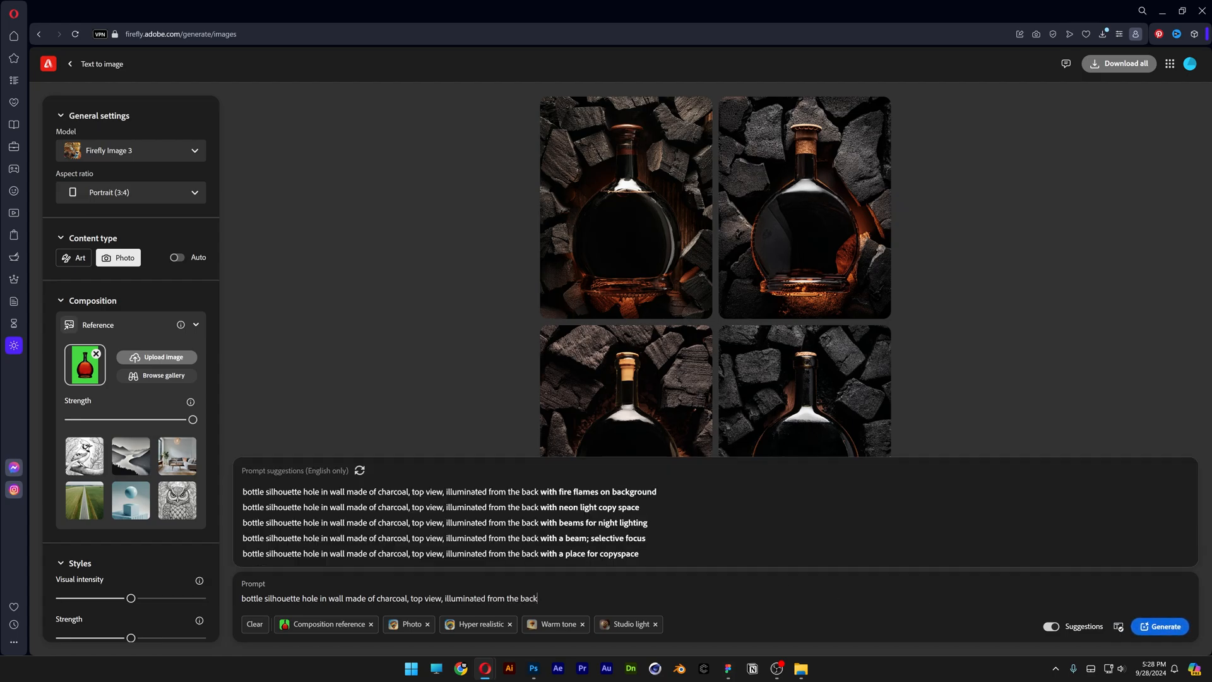
click(625, 207)
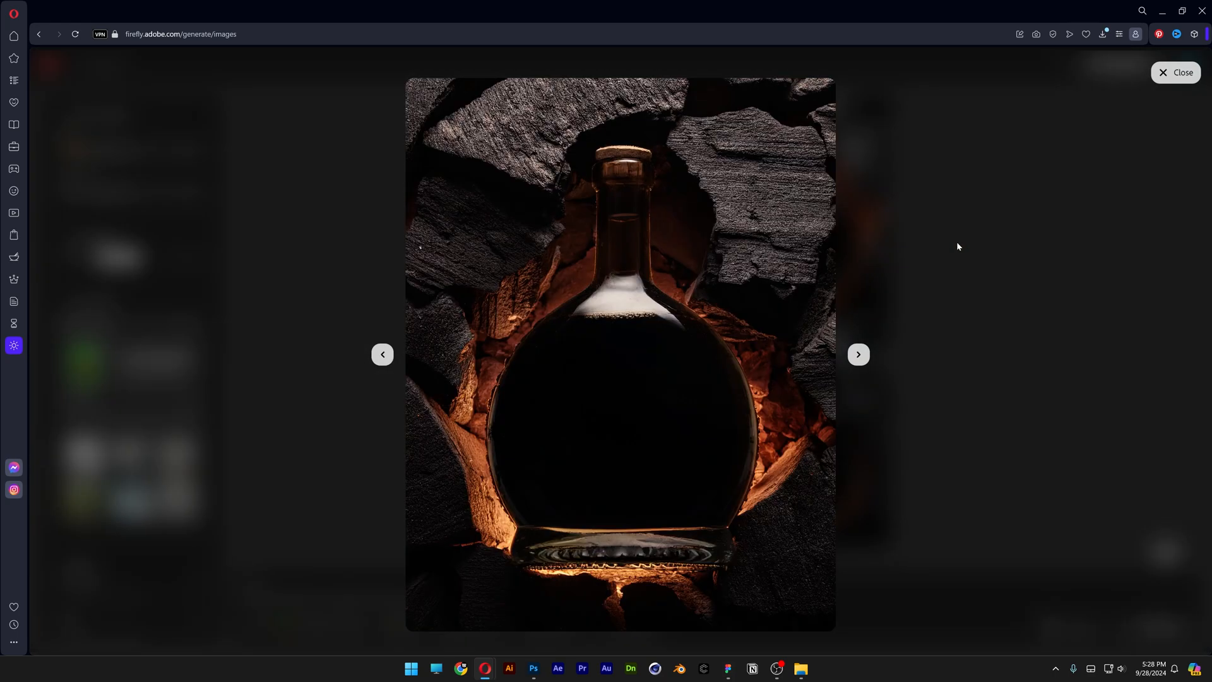
click(859, 354)
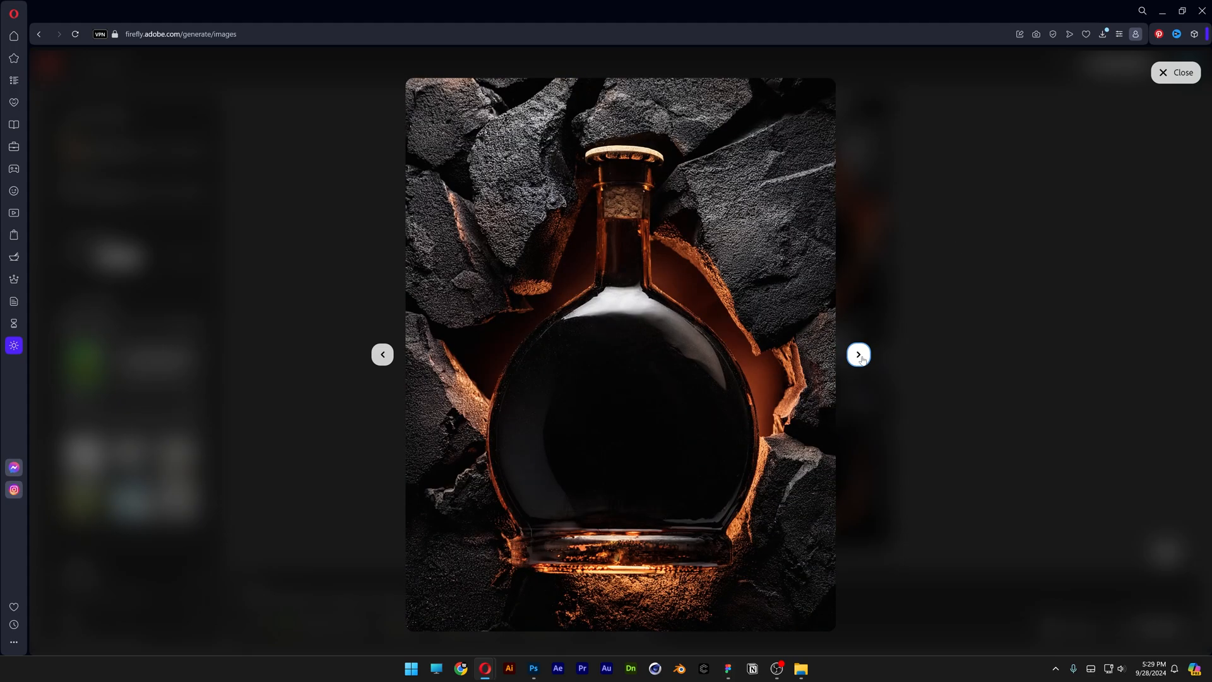
click(1175, 72)
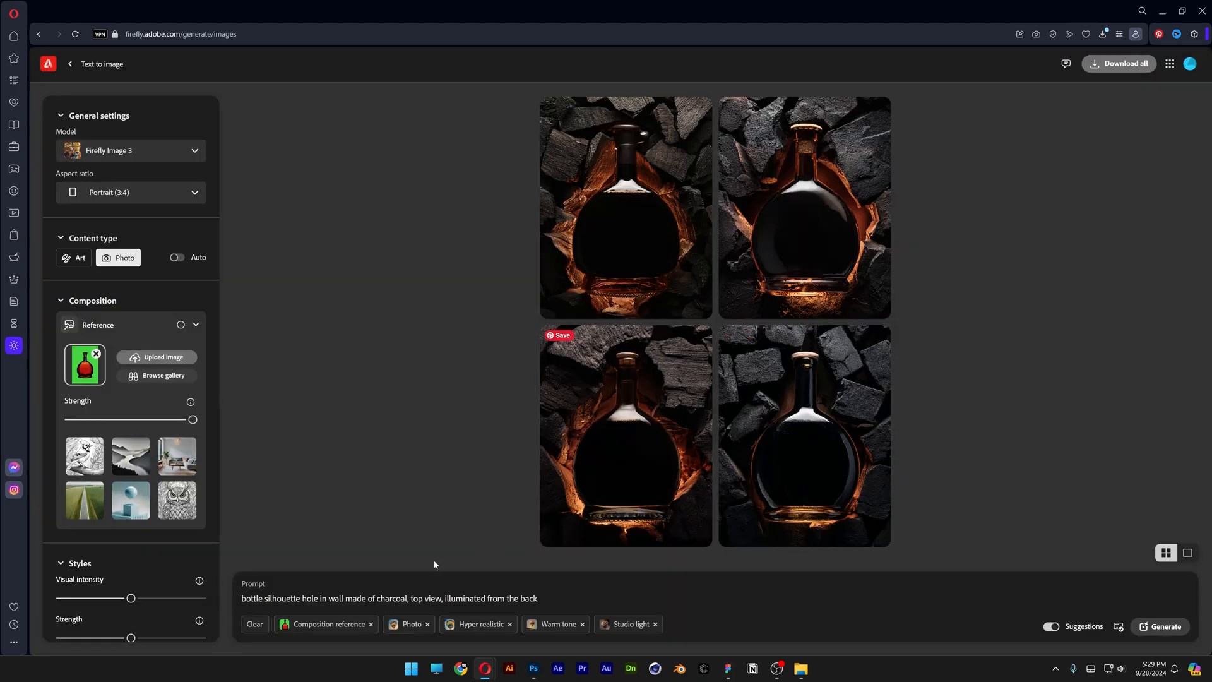
Step: Reword the wall as 'smooth charcoal', generate, and check the preview
text(smooth)
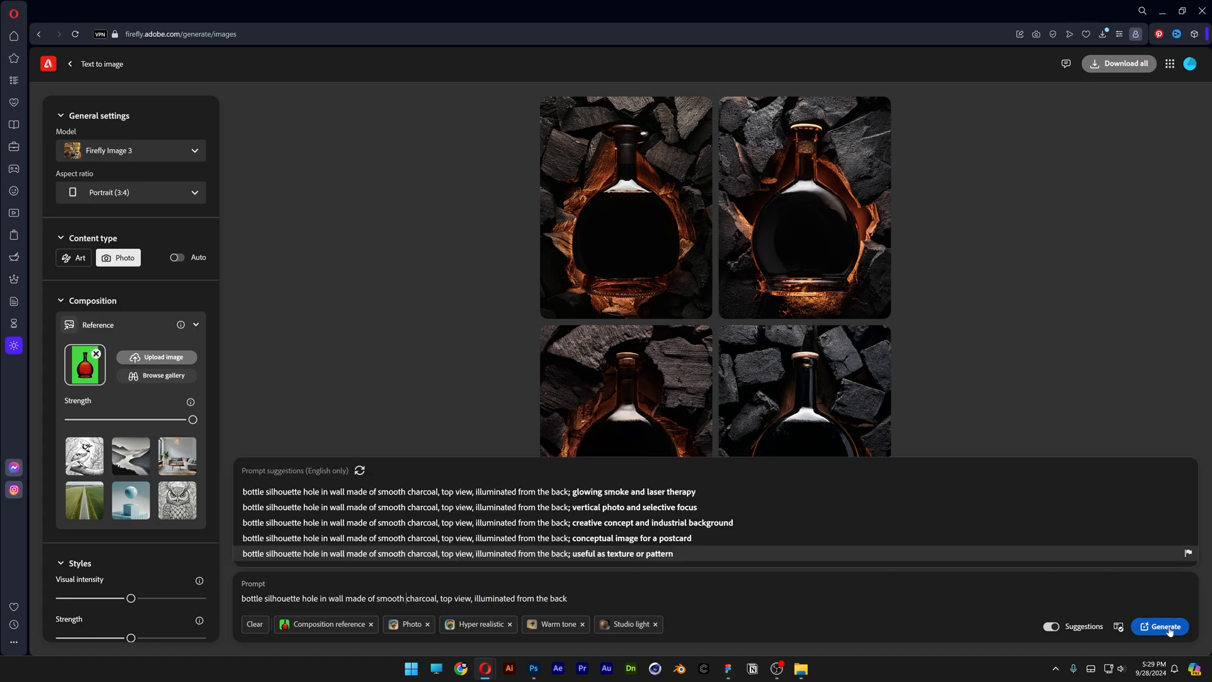
click(625, 206)
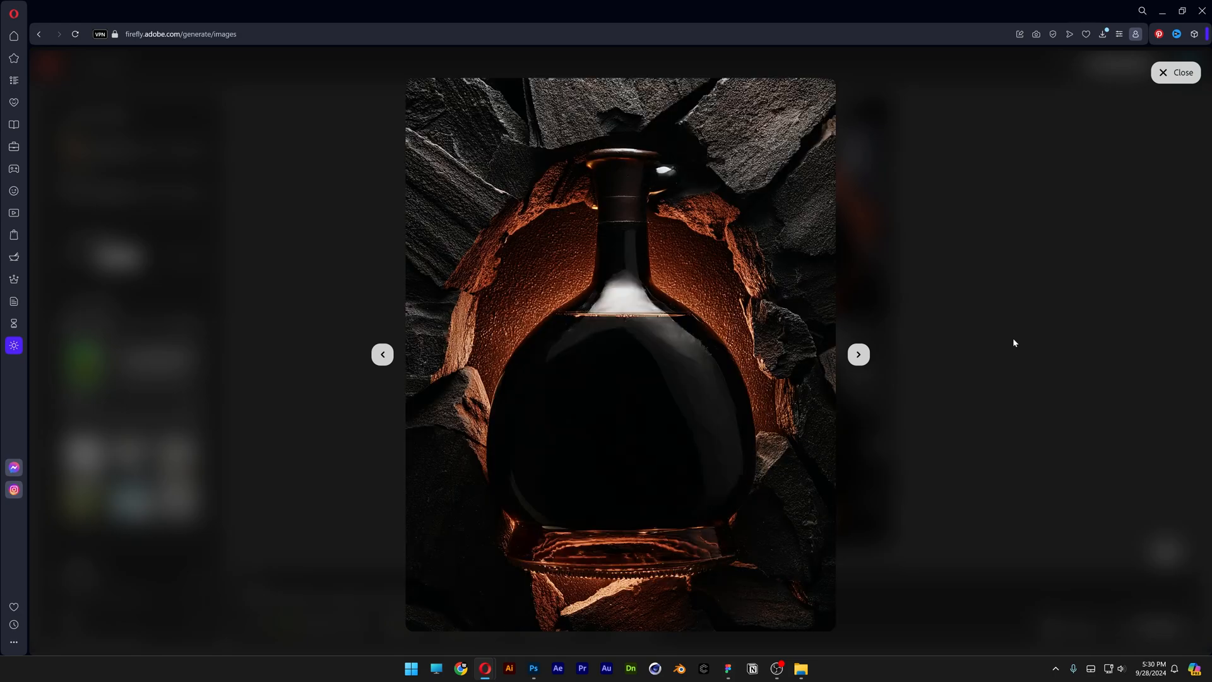
click(1175, 72)
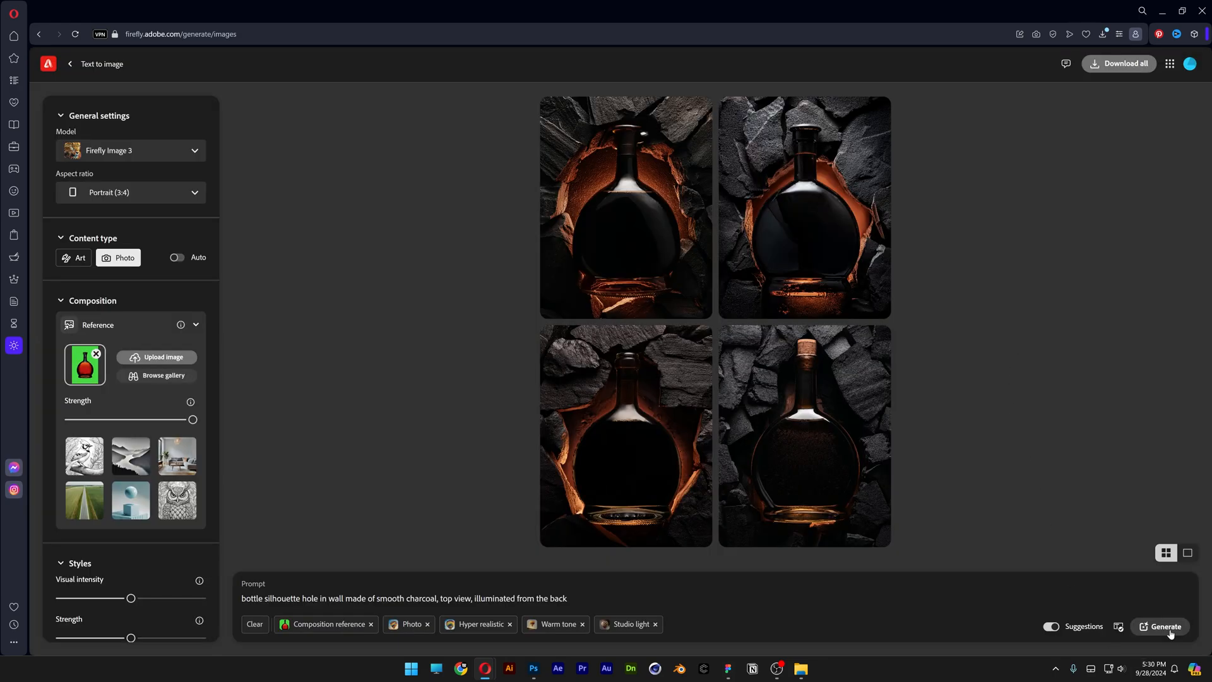
Step: Generate a fresh batch from the same smooth-charcoal prompt and review it
click(804, 435)
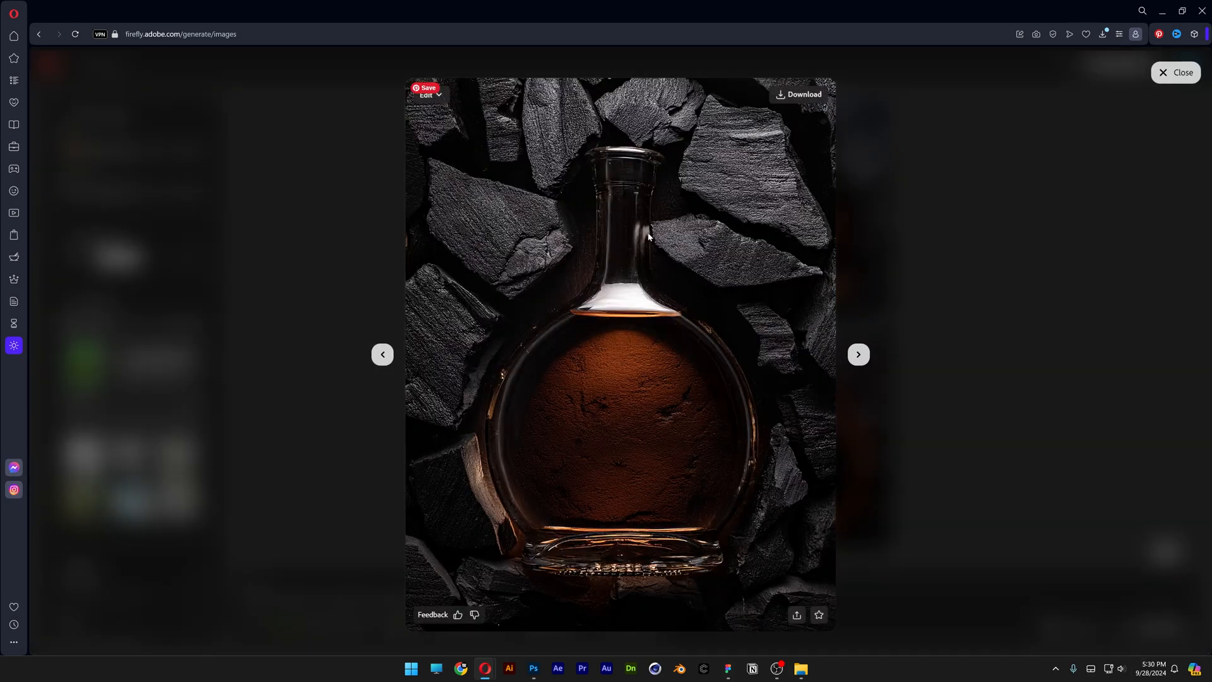
click(857, 353)
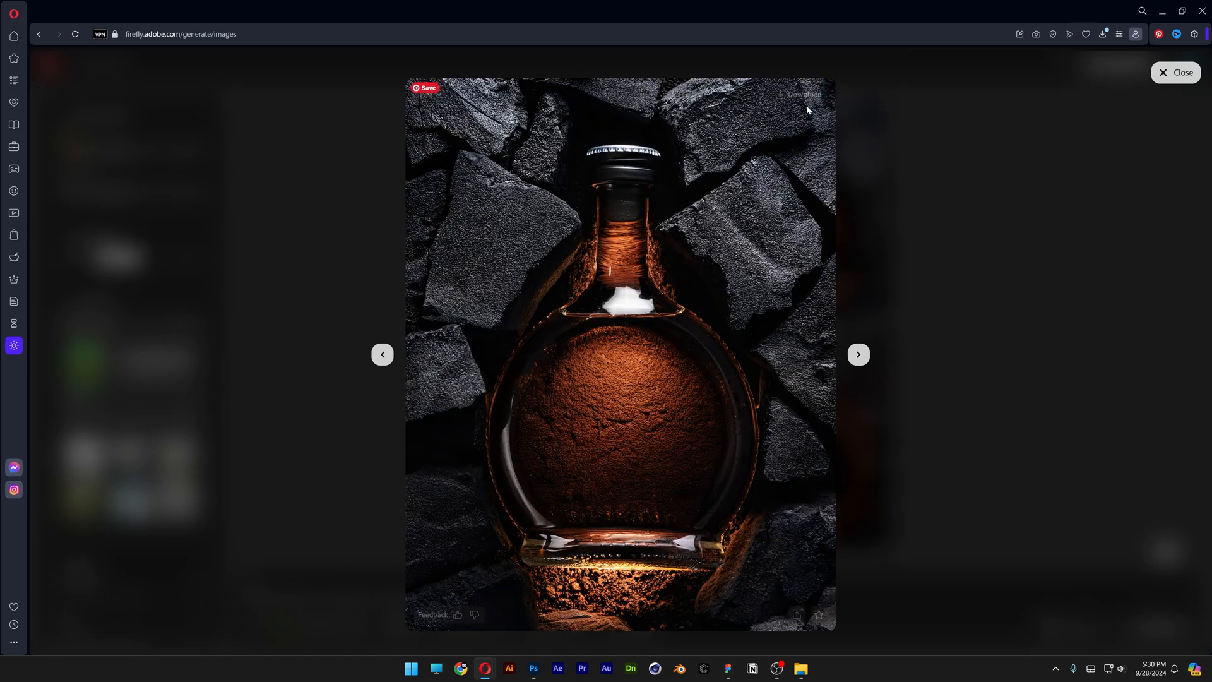
click(1175, 72)
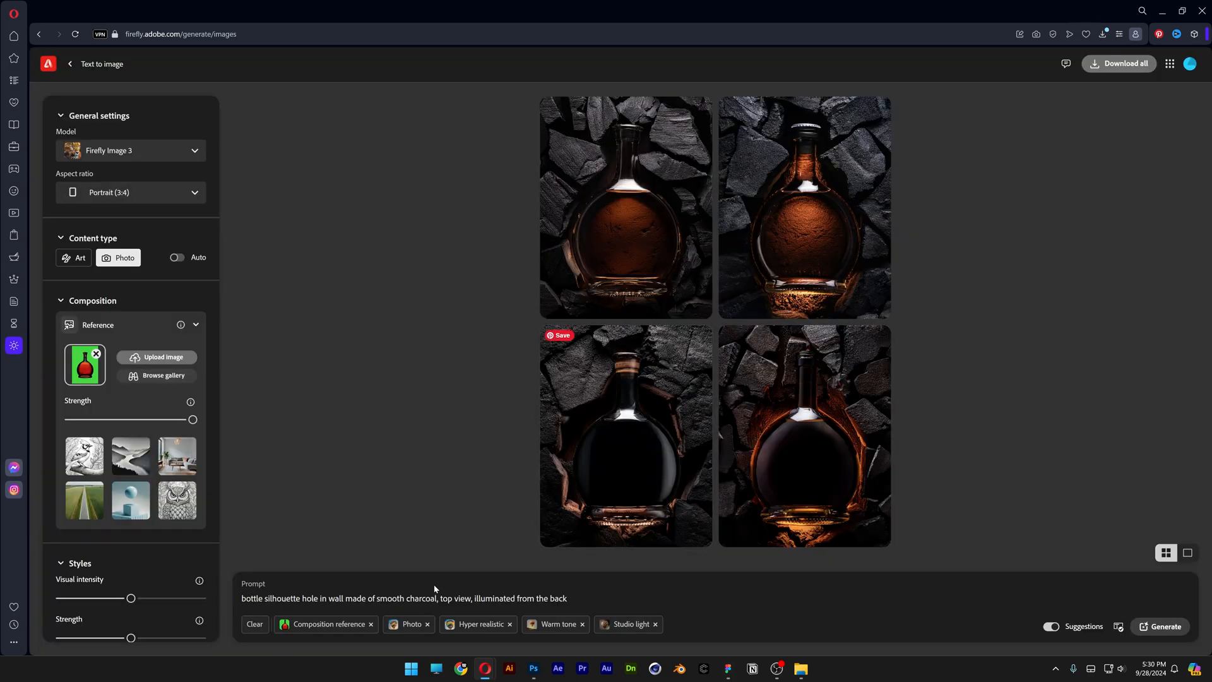
Step: Change the prompt to 'burning charcoal on fire', generate, and preview a fiery result
text(burning)
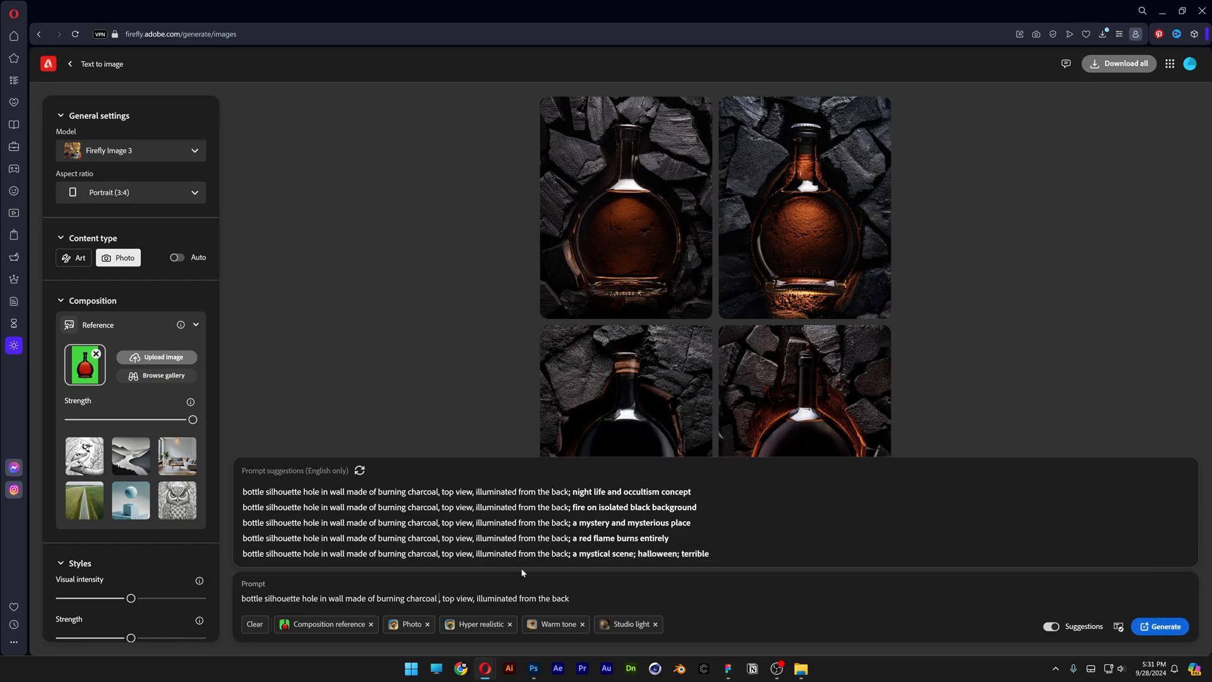
click(1161, 627)
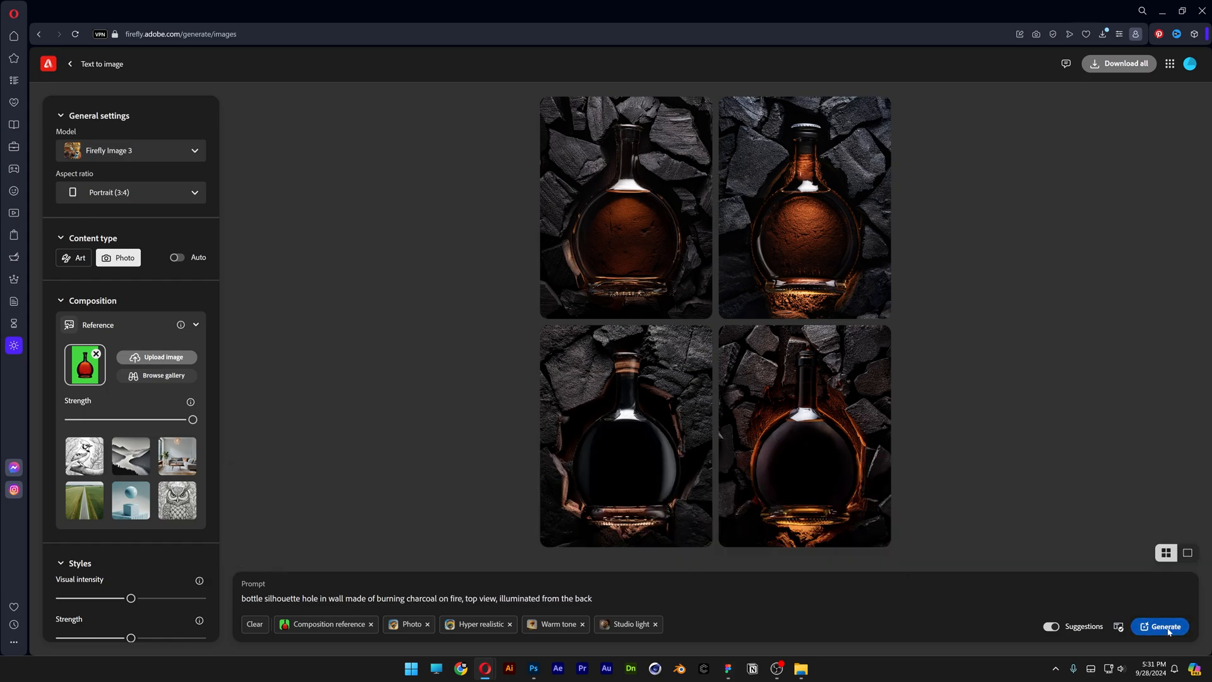
click(625, 207)
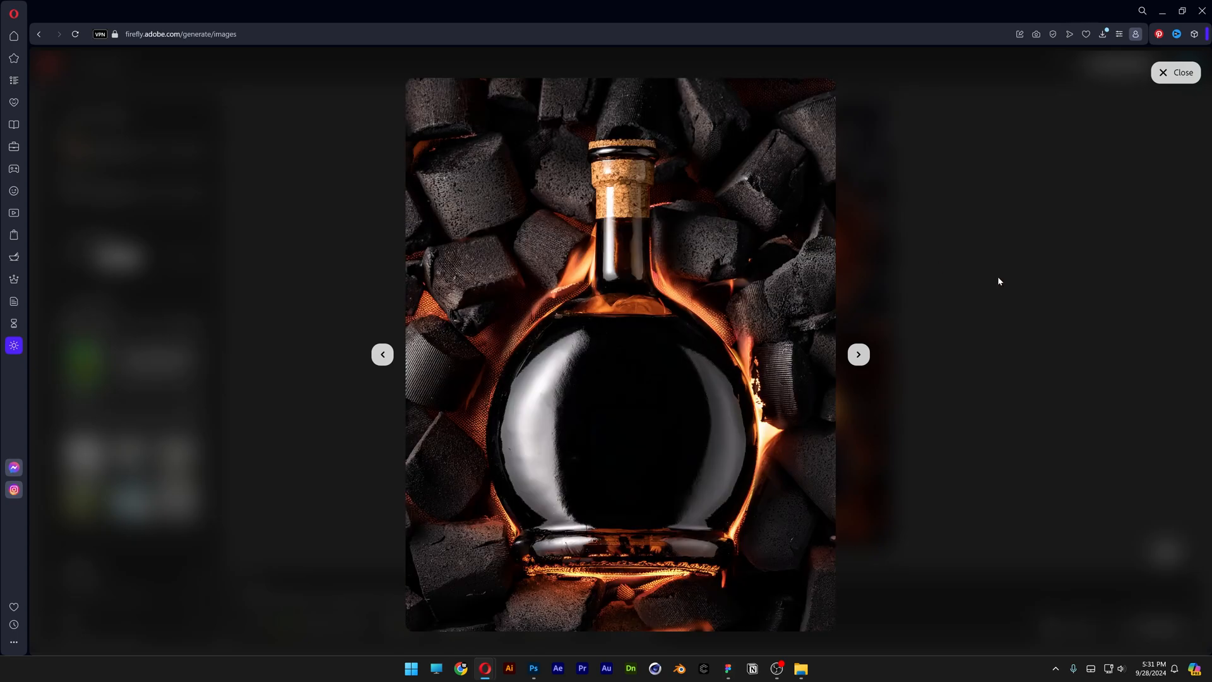
click(857, 354)
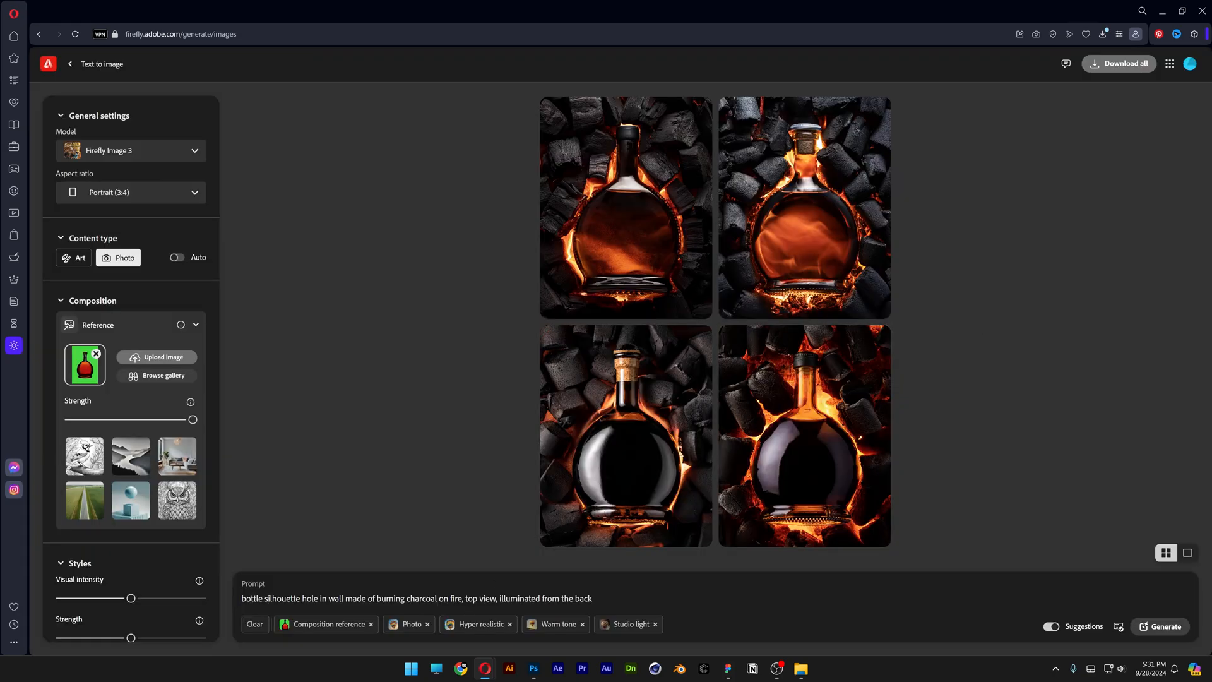
Step: Download one burning-charcoal bottle image and step through the other fiery results full size
double_click(449, 597)
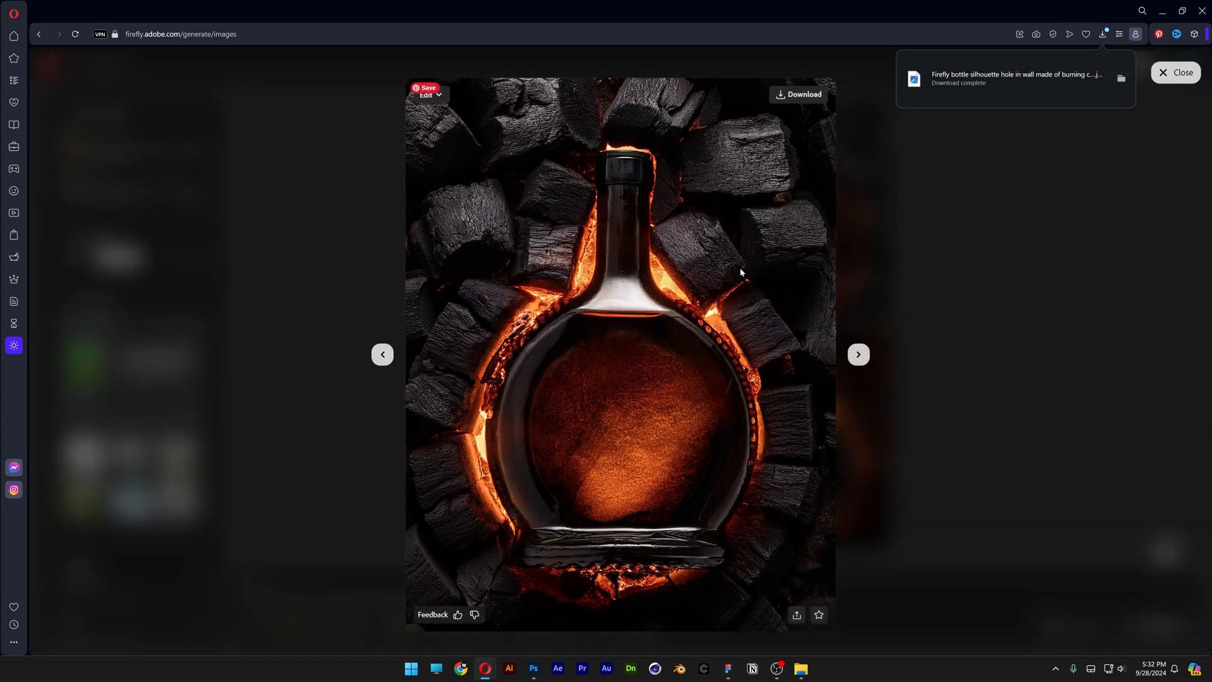
click(1176, 72)
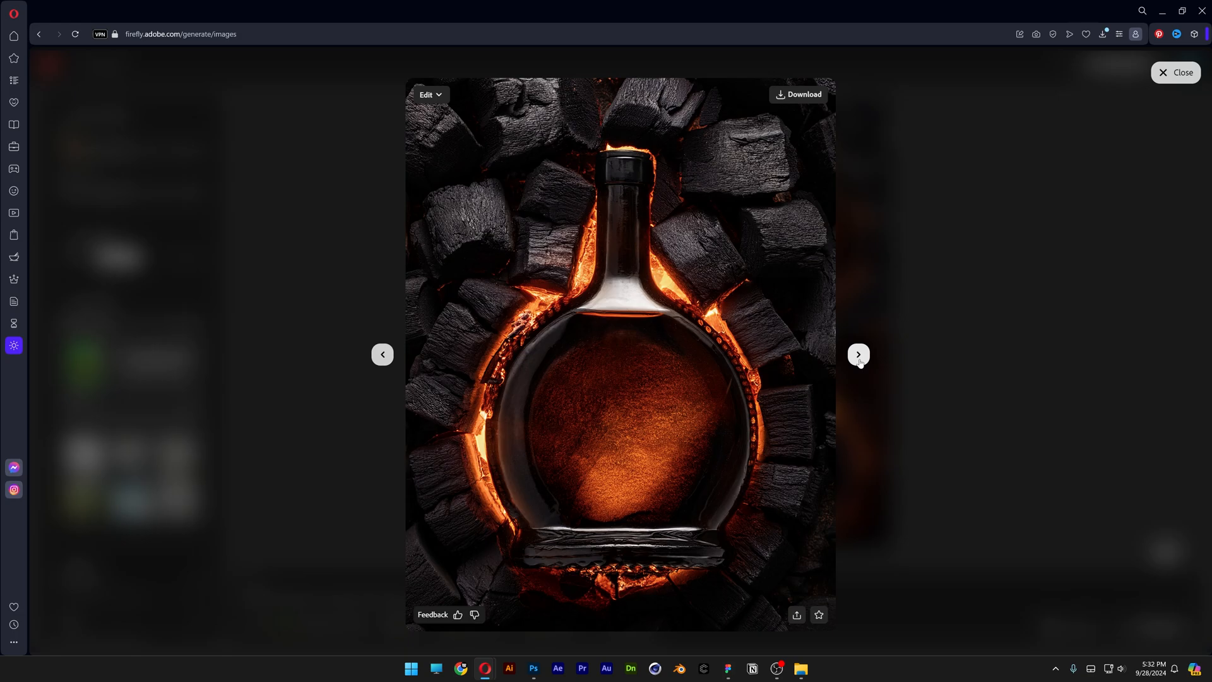
click(857, 354)
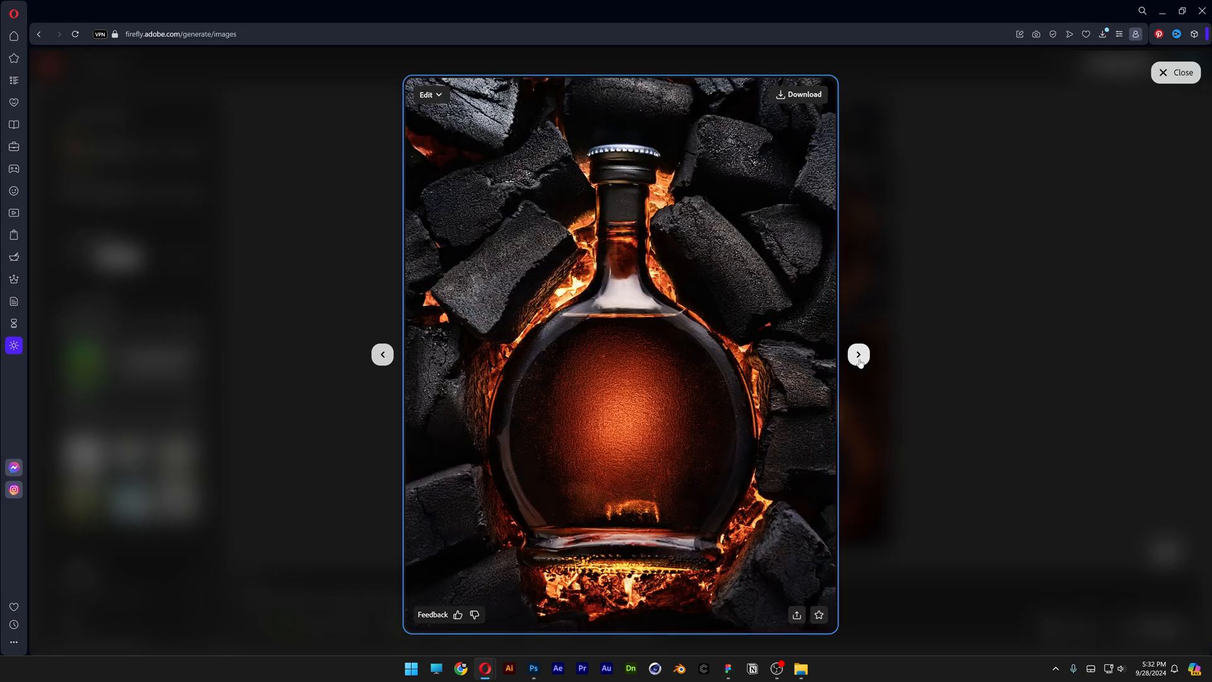
click(858, 353)
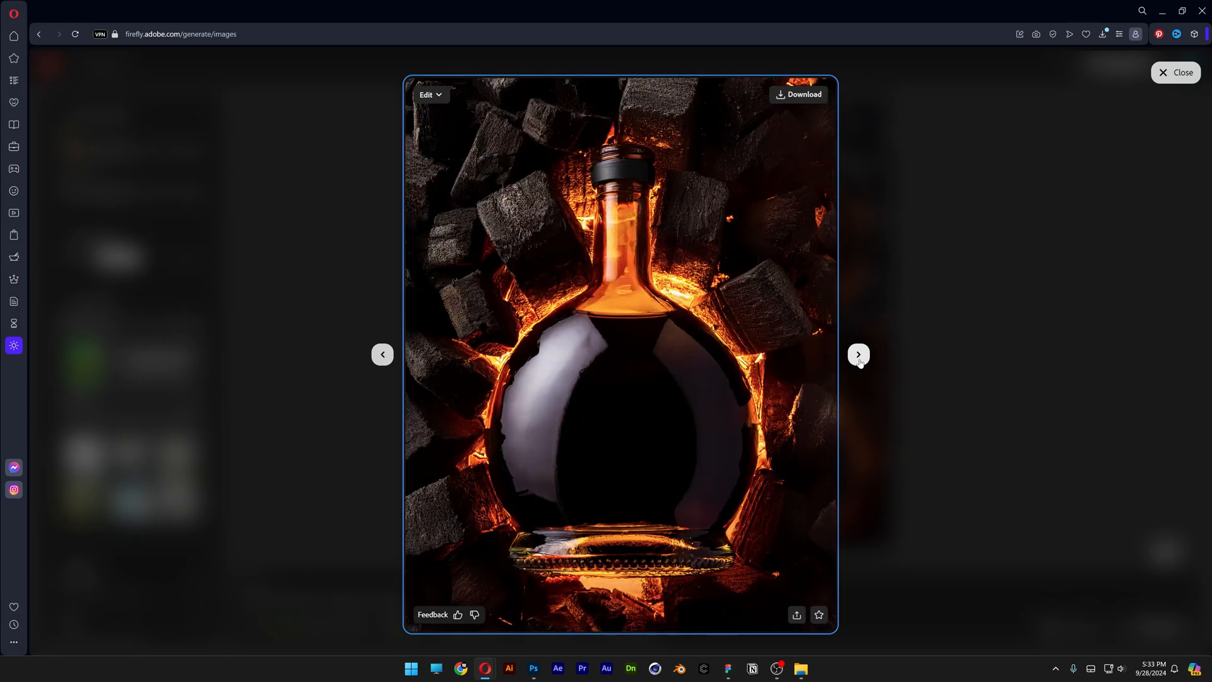
click(857, 354)
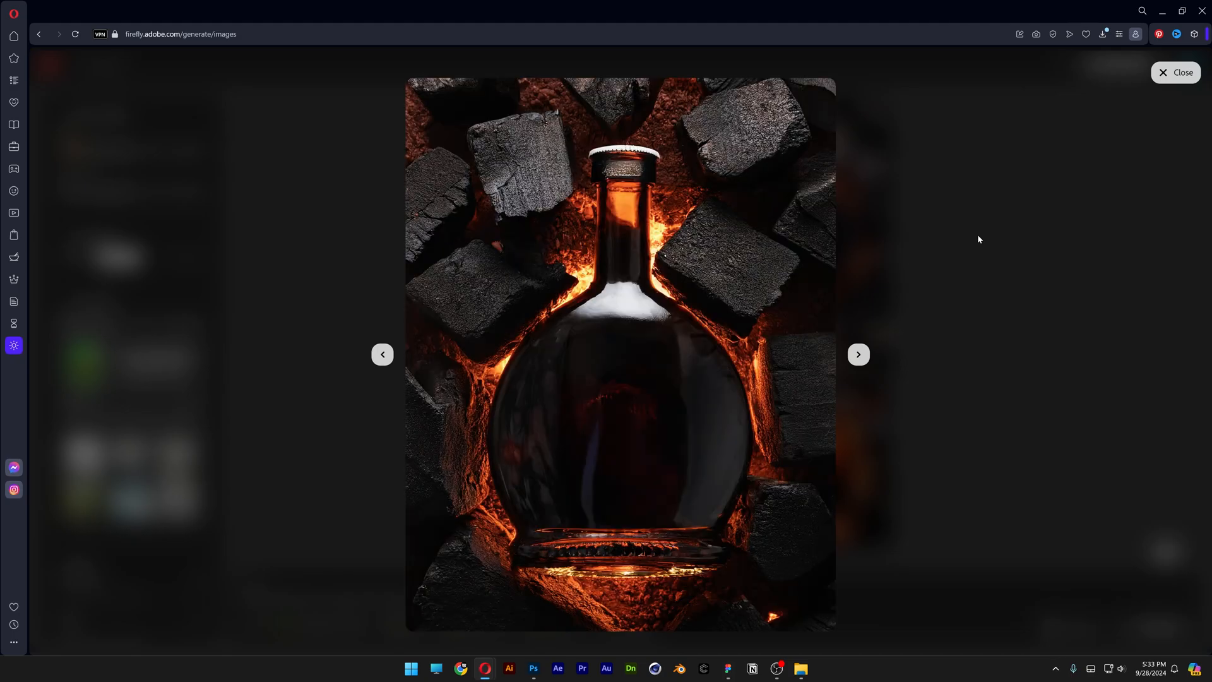